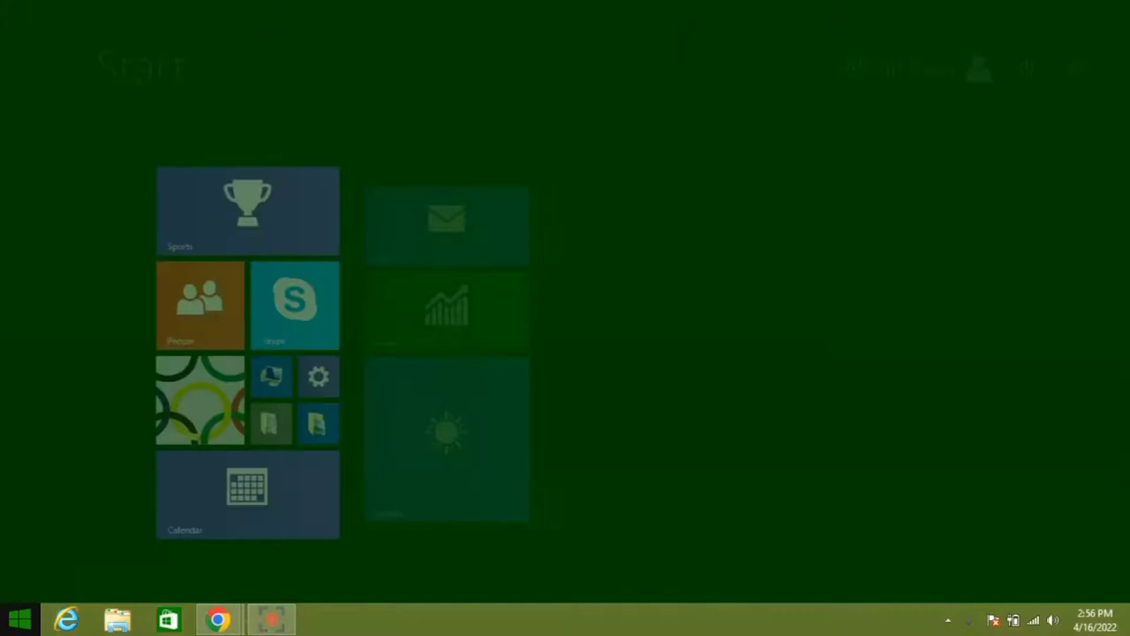
Step: Search the Start screen for 'CorelDRAW X4' and launch it
text(c)
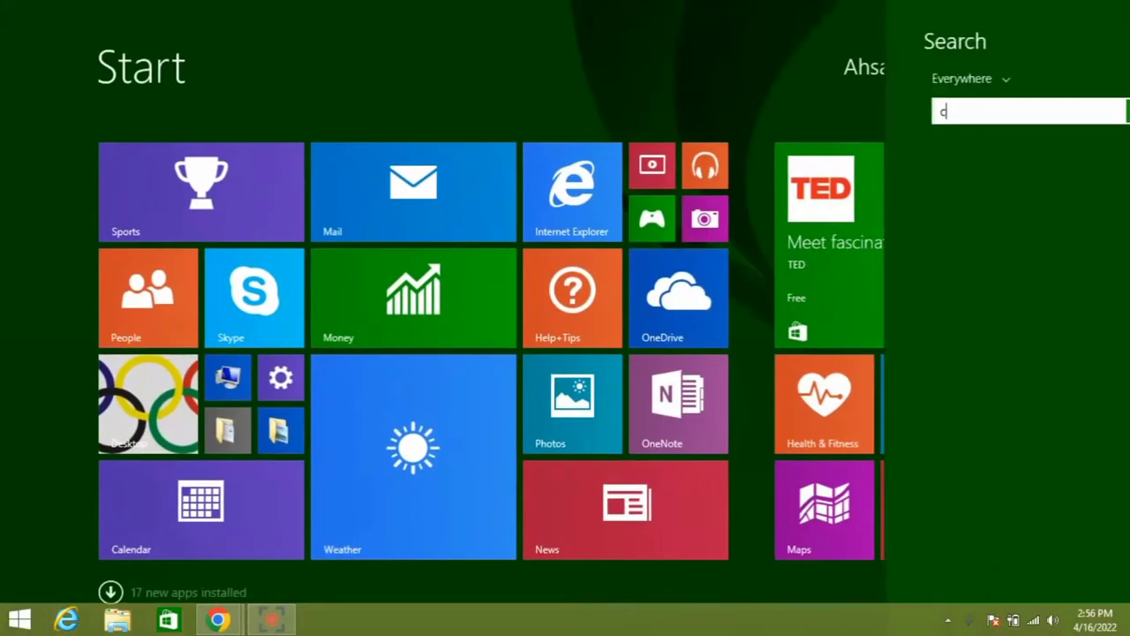
text(orelDRAW X4)
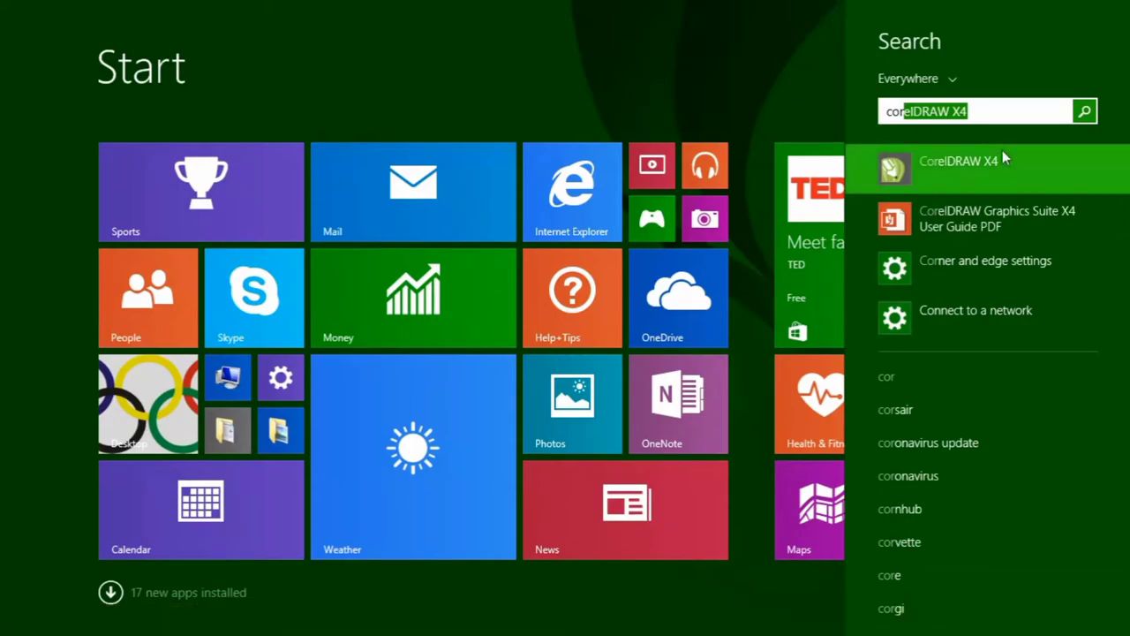
click(961, 160)
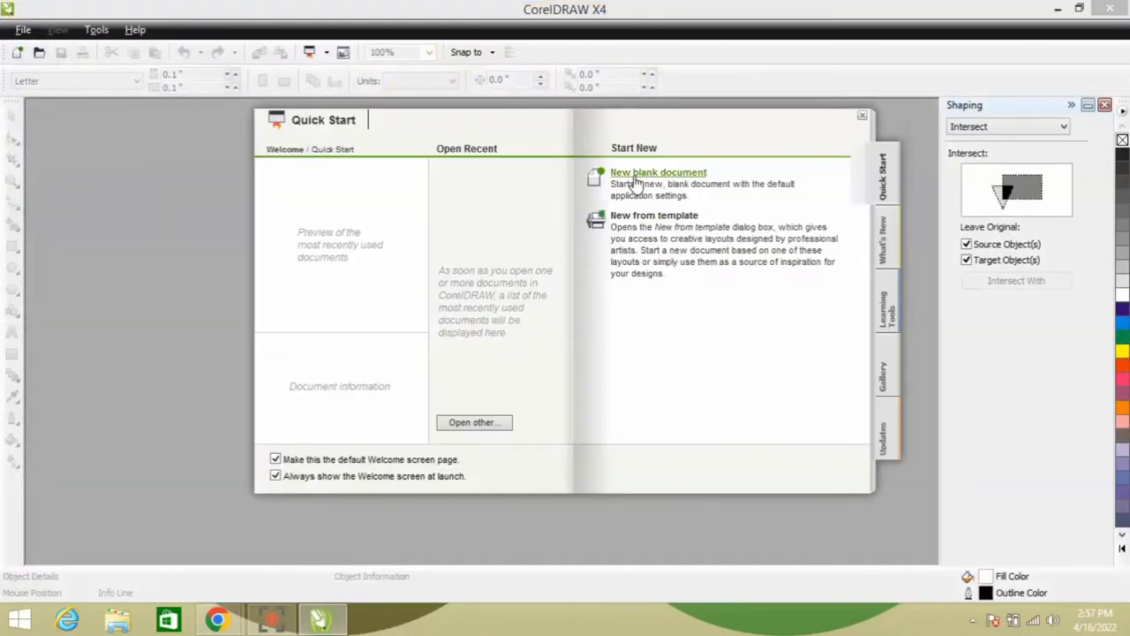
mouse_move(621, 180)
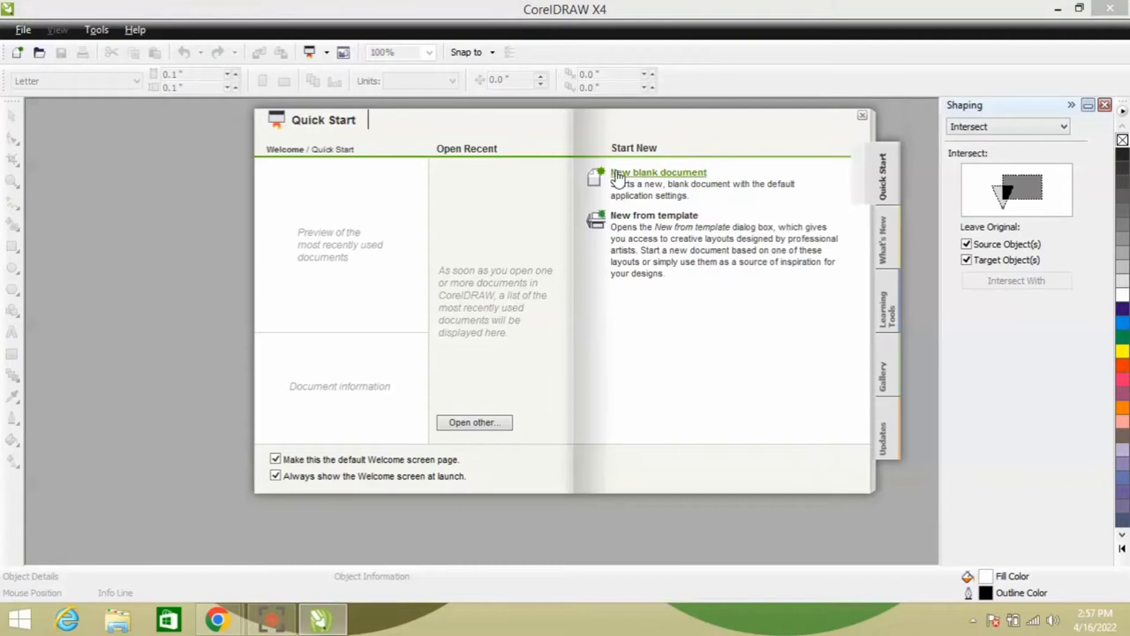
mouse_move(652, 184)
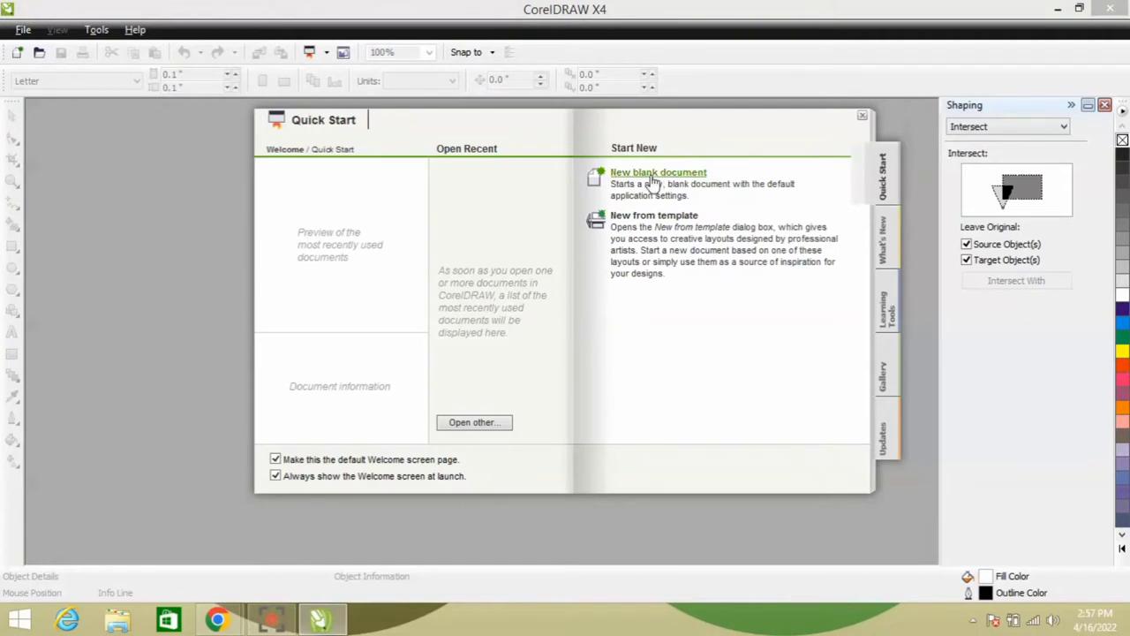
Step: Create a new blank document from the Quick Start welcome screen
click(657, 173)
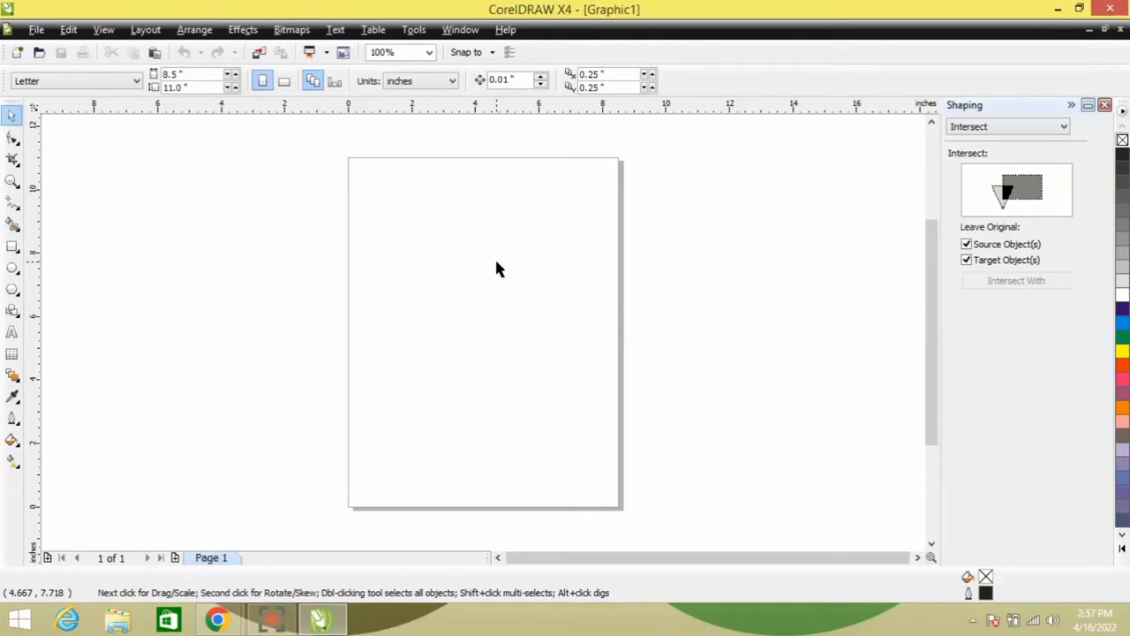
mouse_move(468, 296)
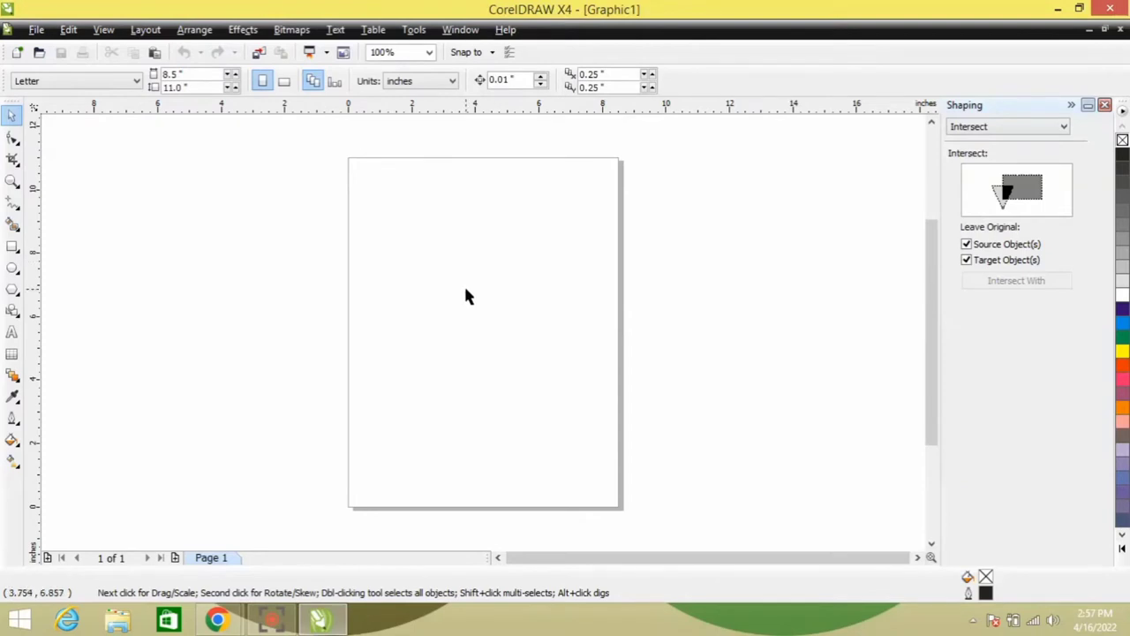
mouse_move(273, 117)
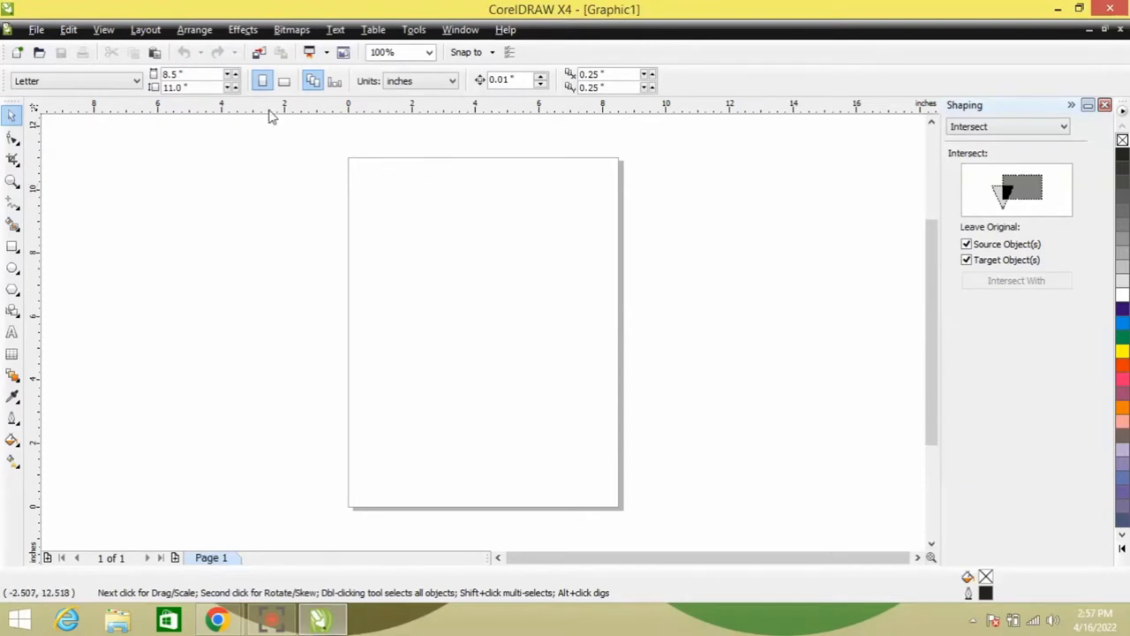
Step: Switch the Graphic1 page to landscape orientation (11 by 8.5 inches)
click(284, 81)
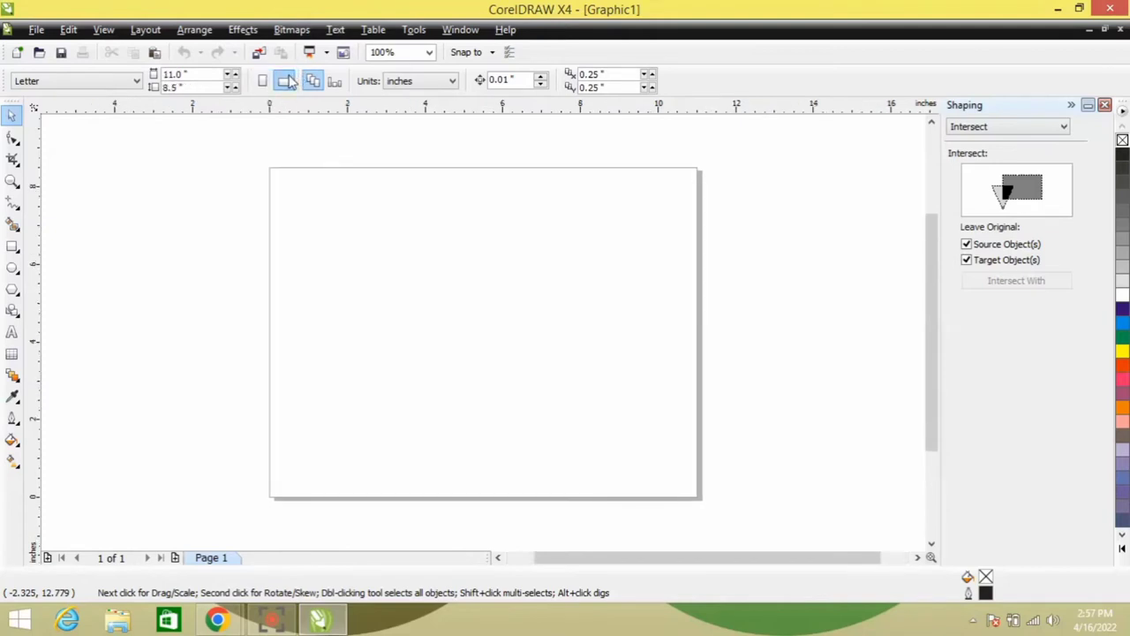
mouse_move(14, 269)
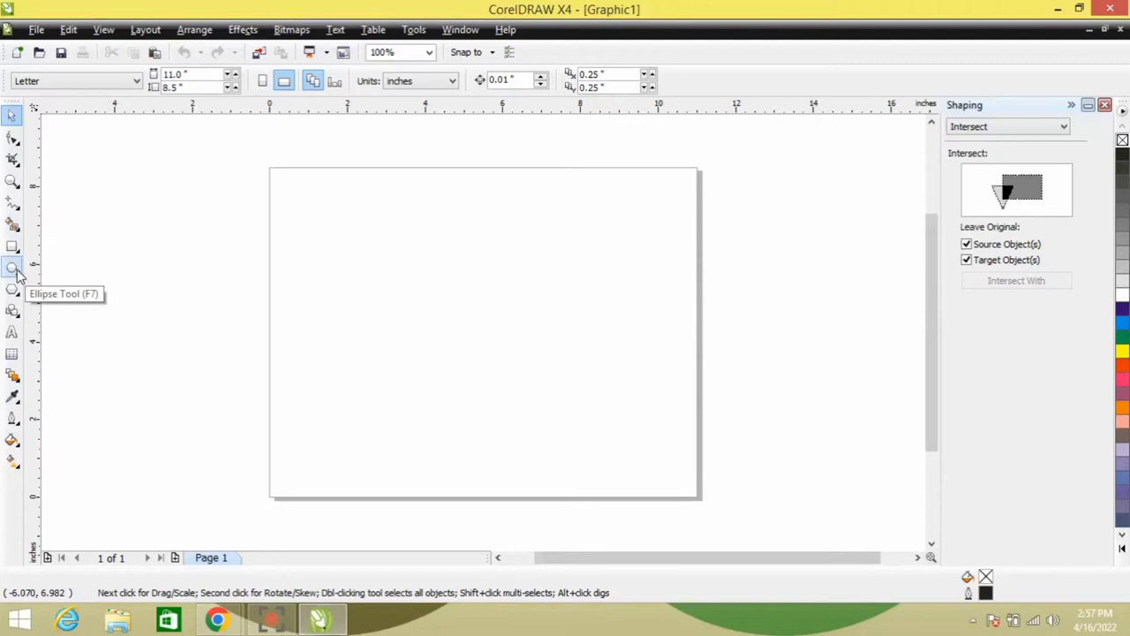
Step: Draw a circle of about 4.5 by 4.2 inches with the Ellipse tool and move it to the left
click(13, 268)
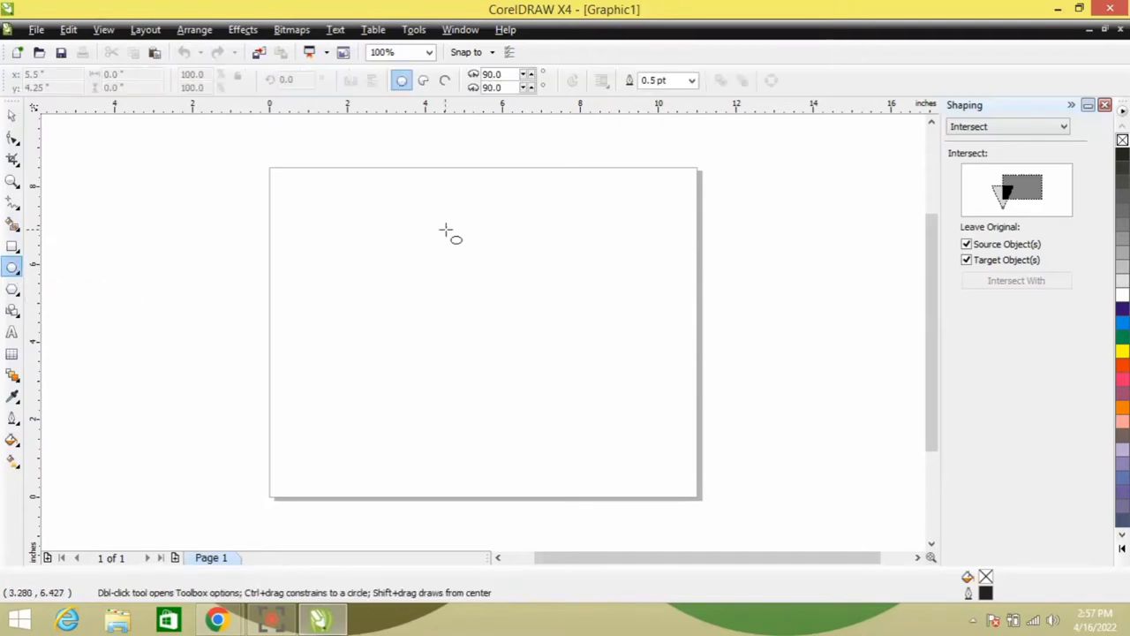
mouse_move(480, 229)
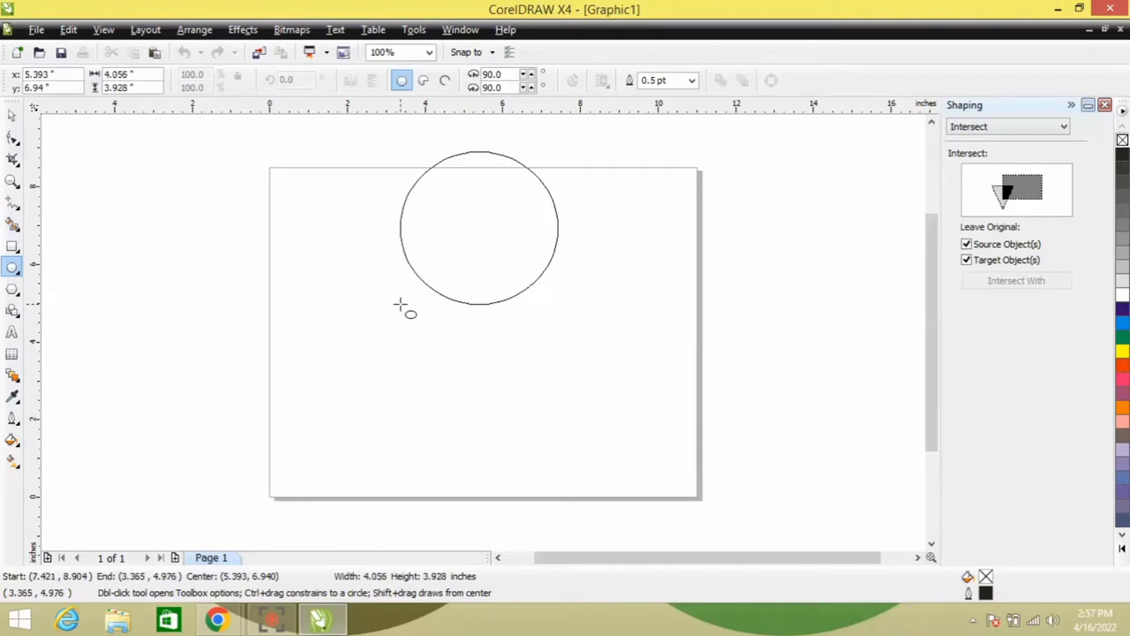
click(479, 226)
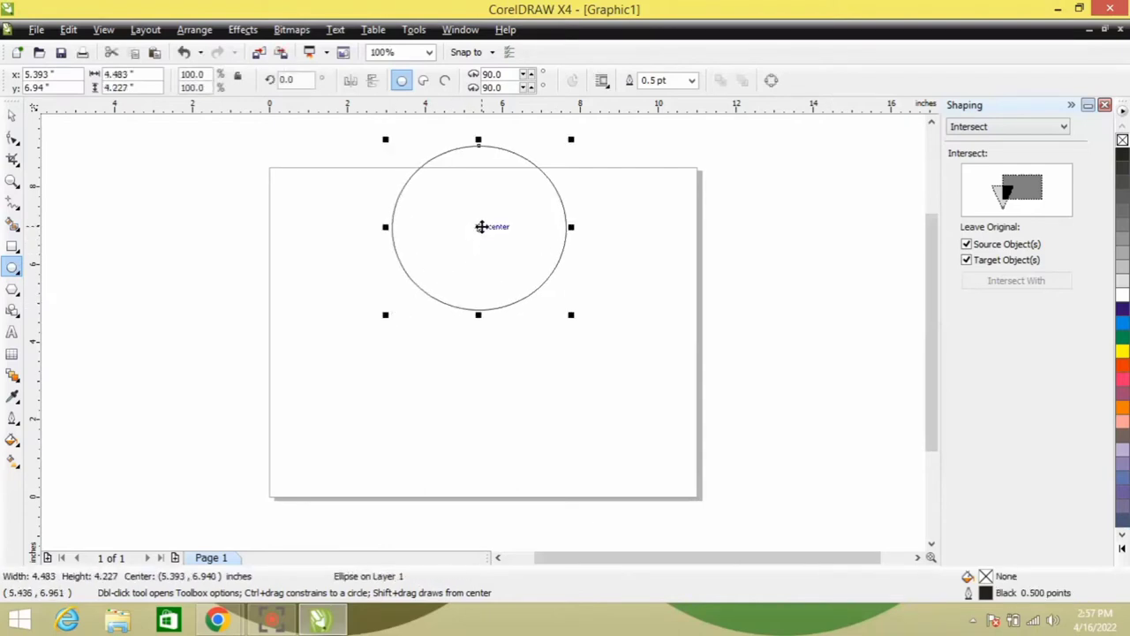
drag(477, 226, 407, 307)
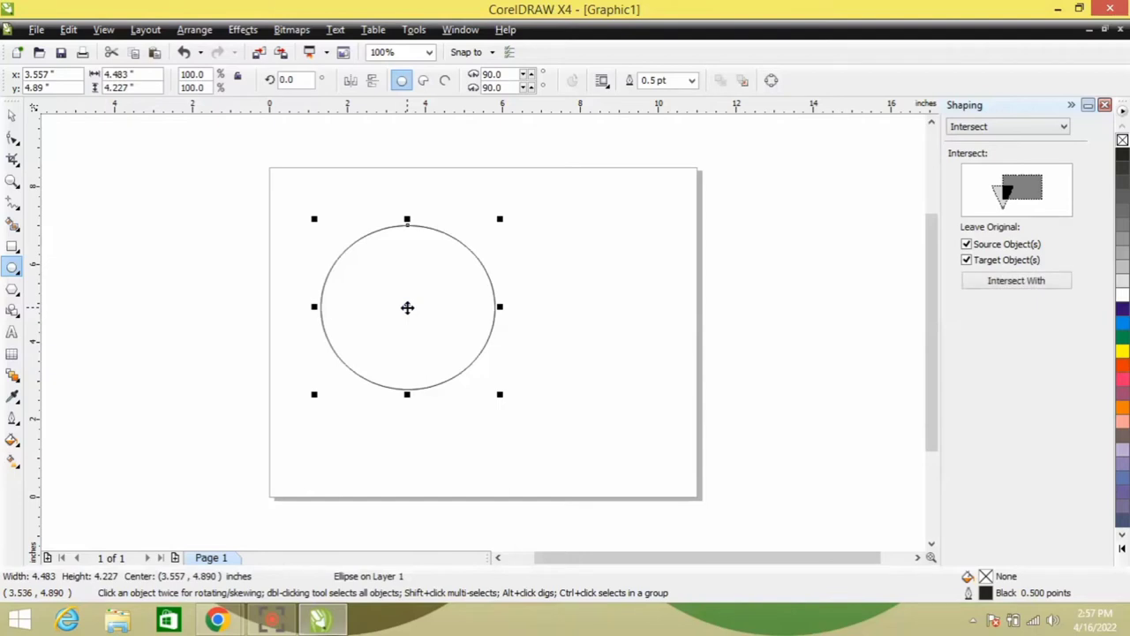
mouse_move(502, 219)
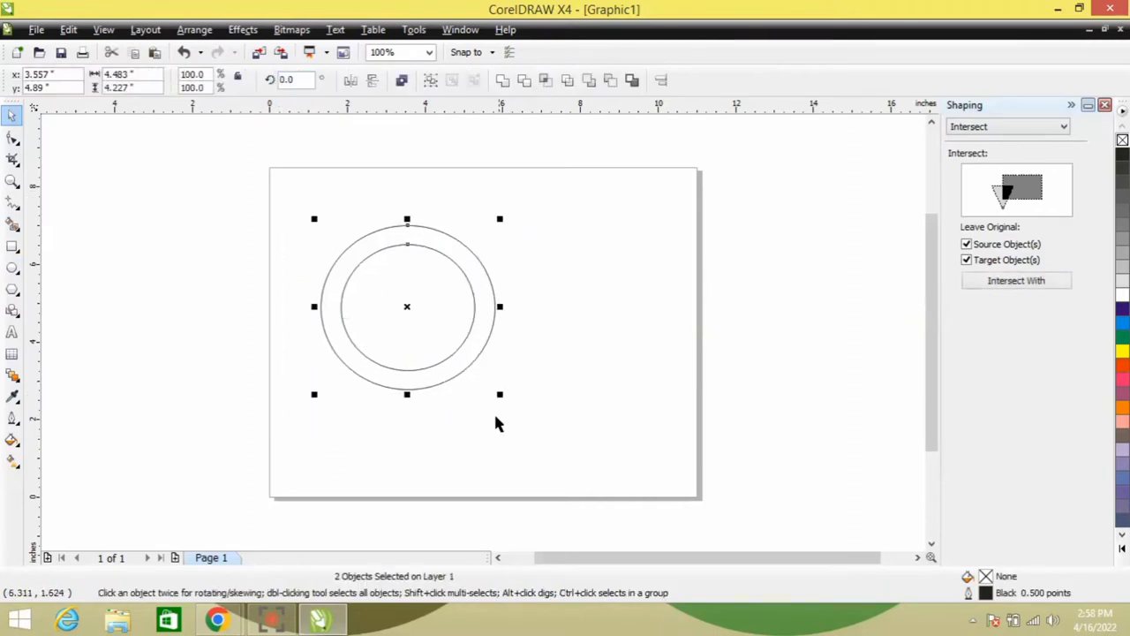
mouse_move(406, 307)
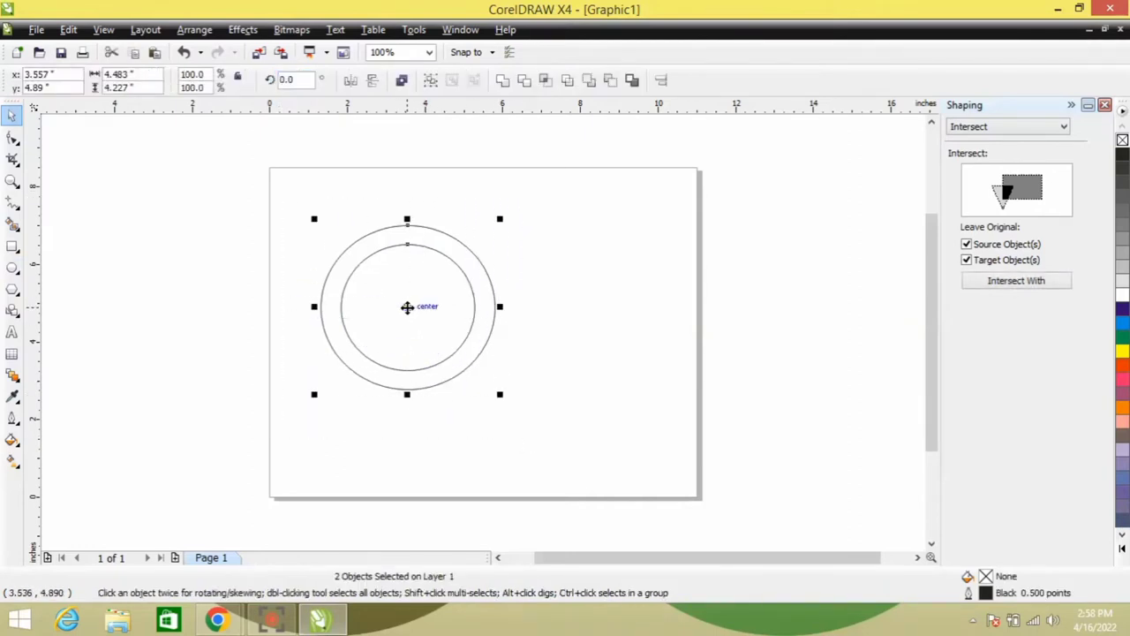
Step: Combine the two concentric circles into a single ring-shaped curve and deselect it
right_click(406, 308)
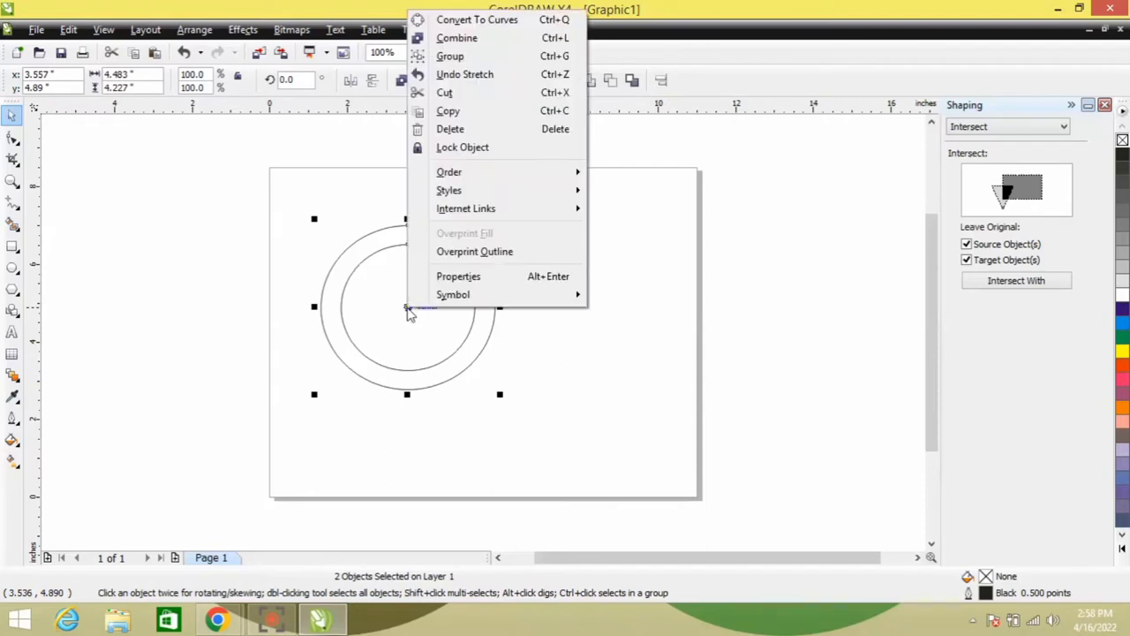
mouse_move(457, 37)
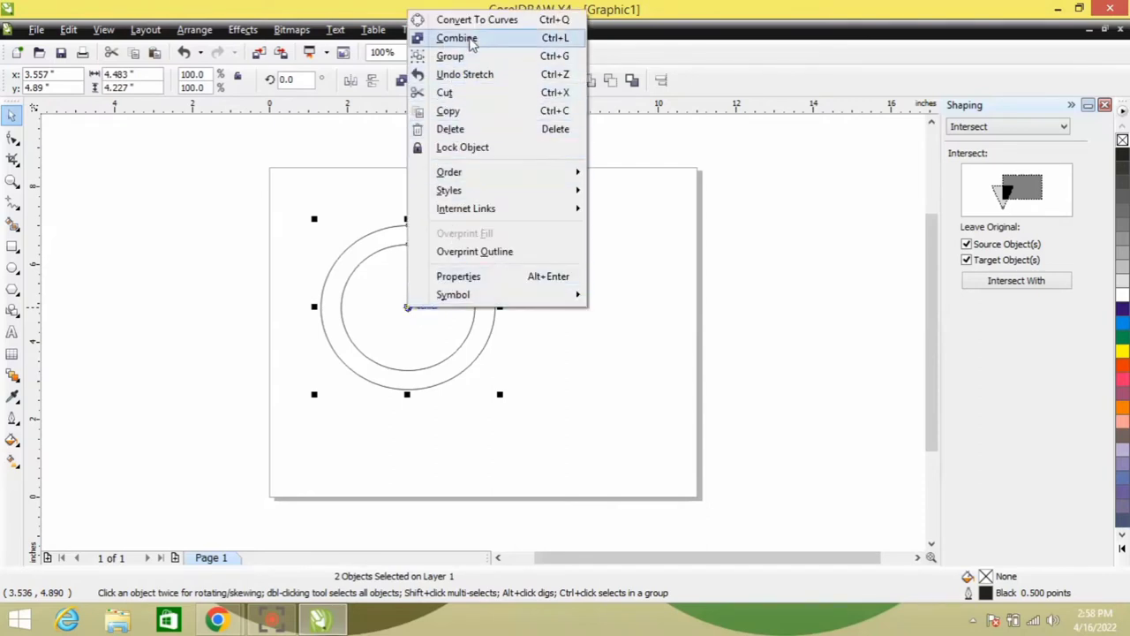
click(456, 38)
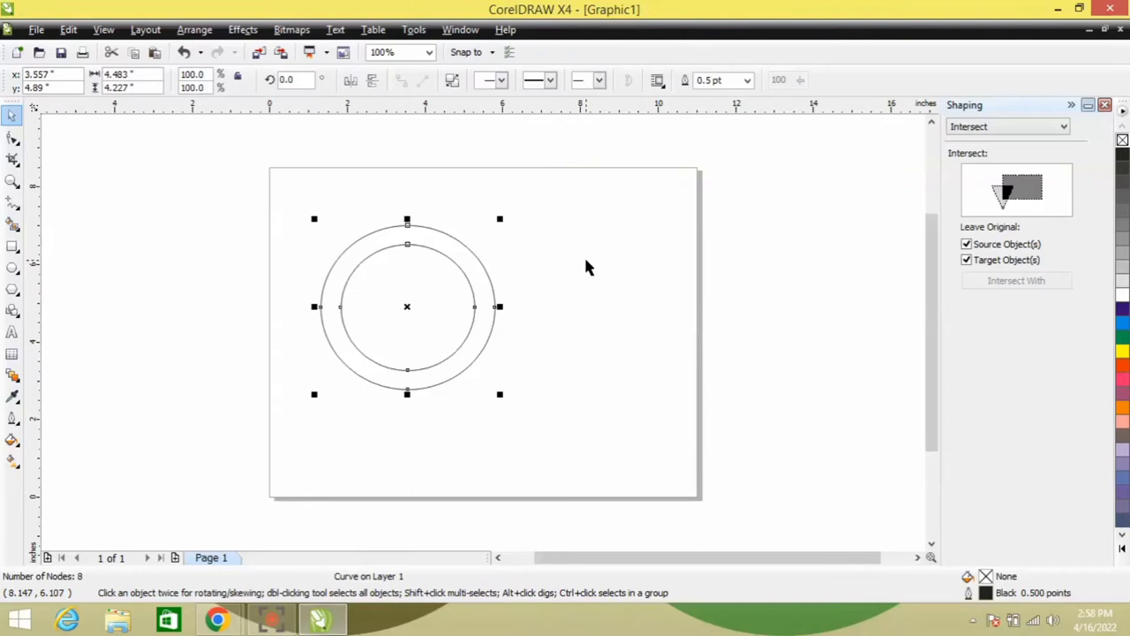
click(360, 221)
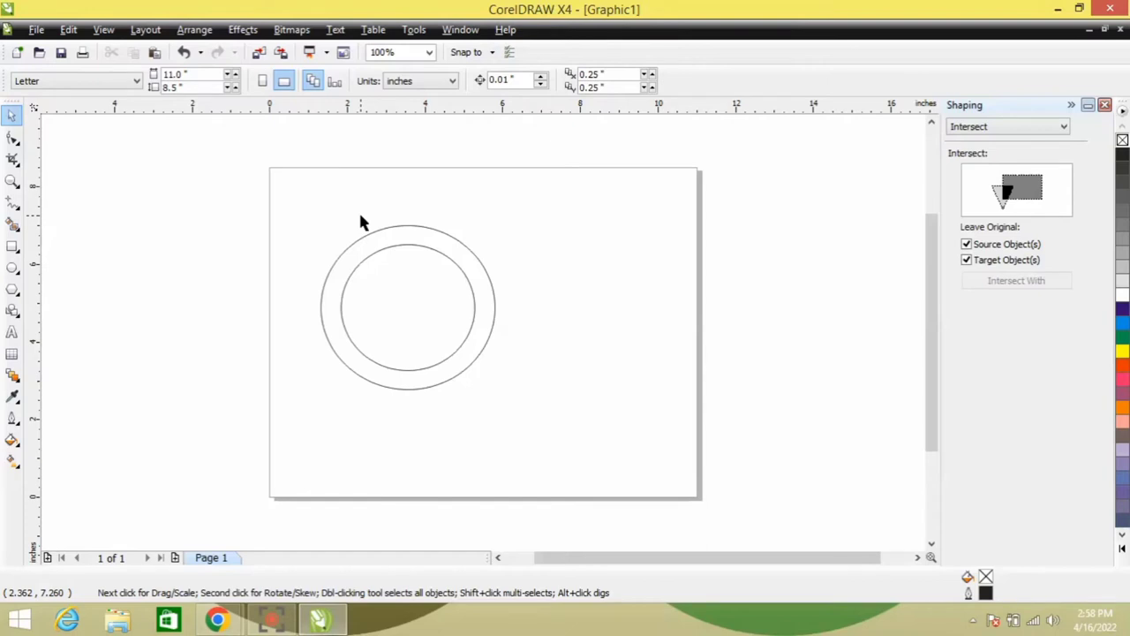
Step: Drop two copies of the ring to the right, forming a row of three rings
click(406, 307)
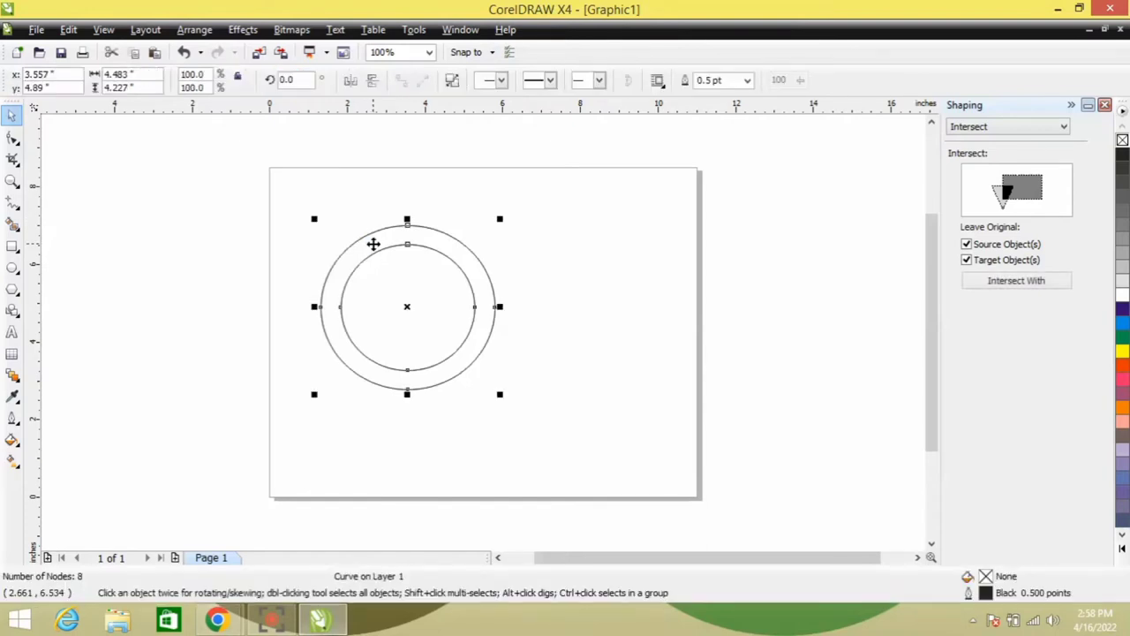
drag(406, 308, 510, 332)
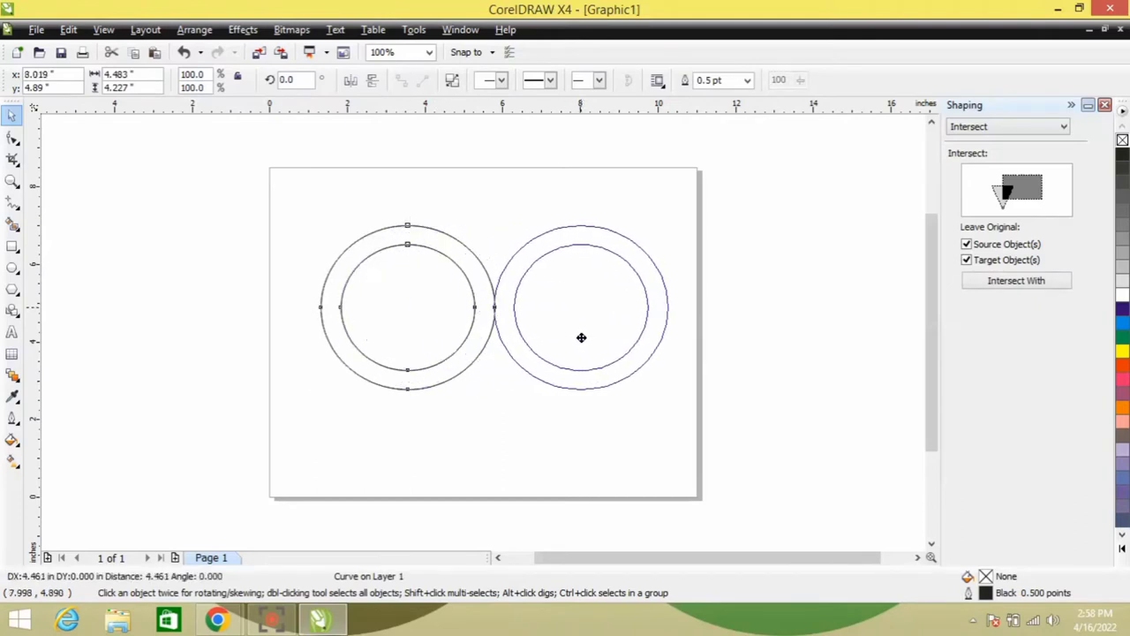
click(581, 337)
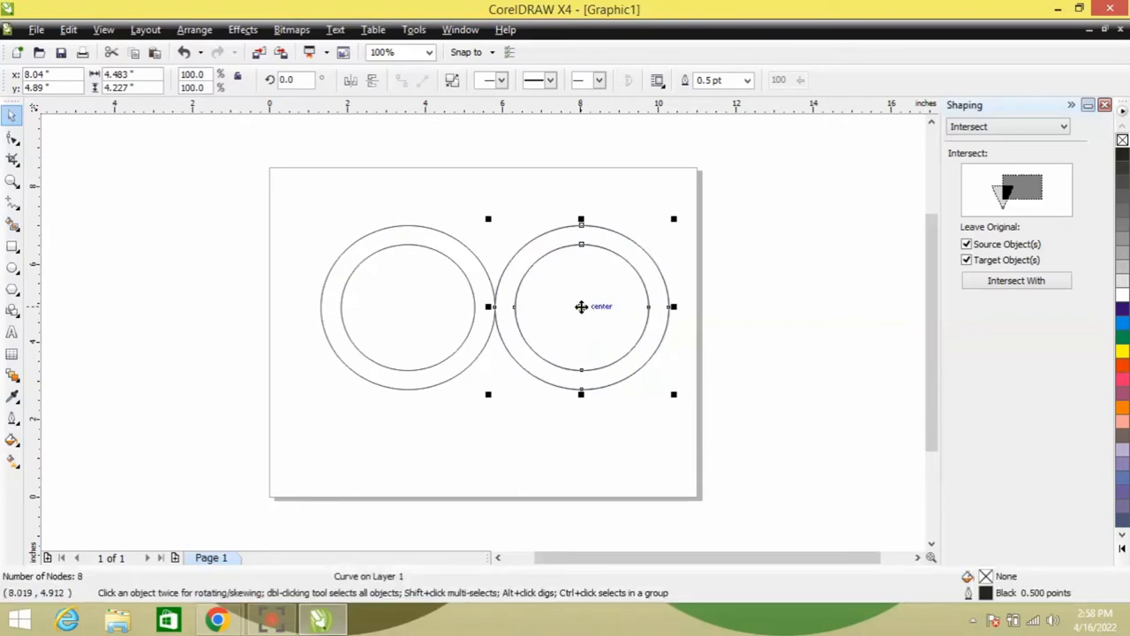
drag(581, 307, 752, 307)
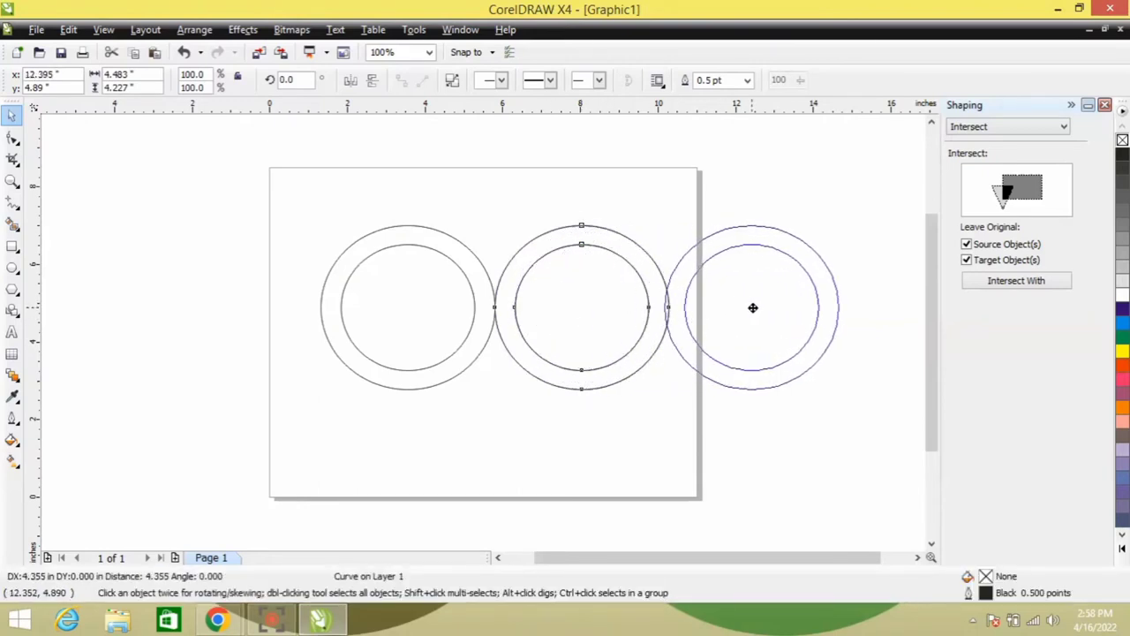
click(752, 307)
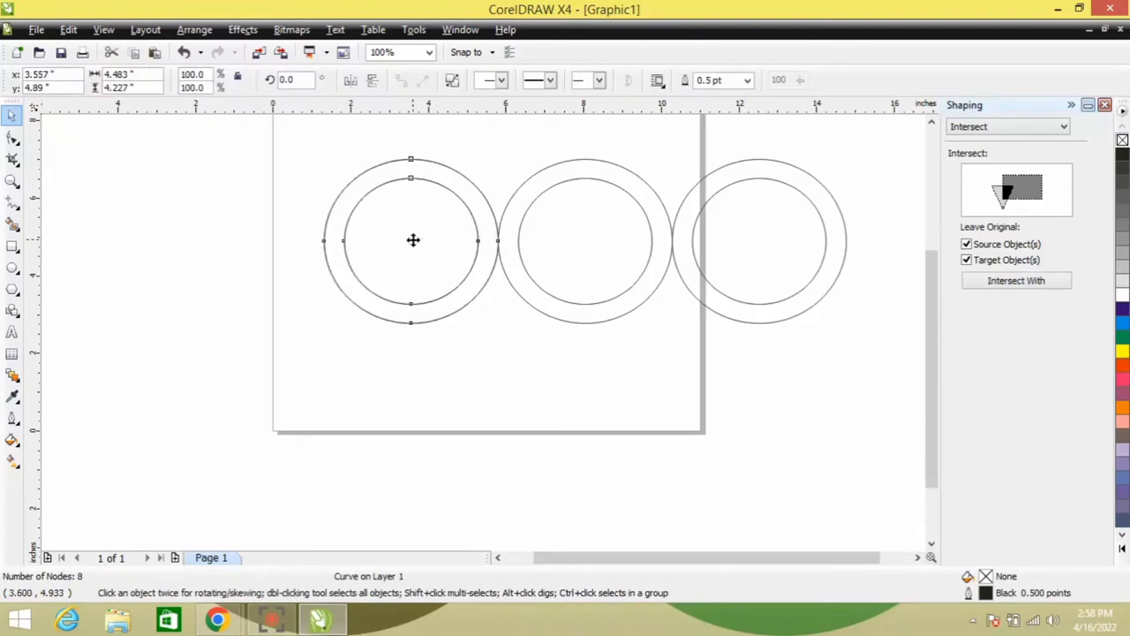
Step: Drop a copy of the first ring below the row, centred between rings one and two
drag(413, 240, 505, 332)
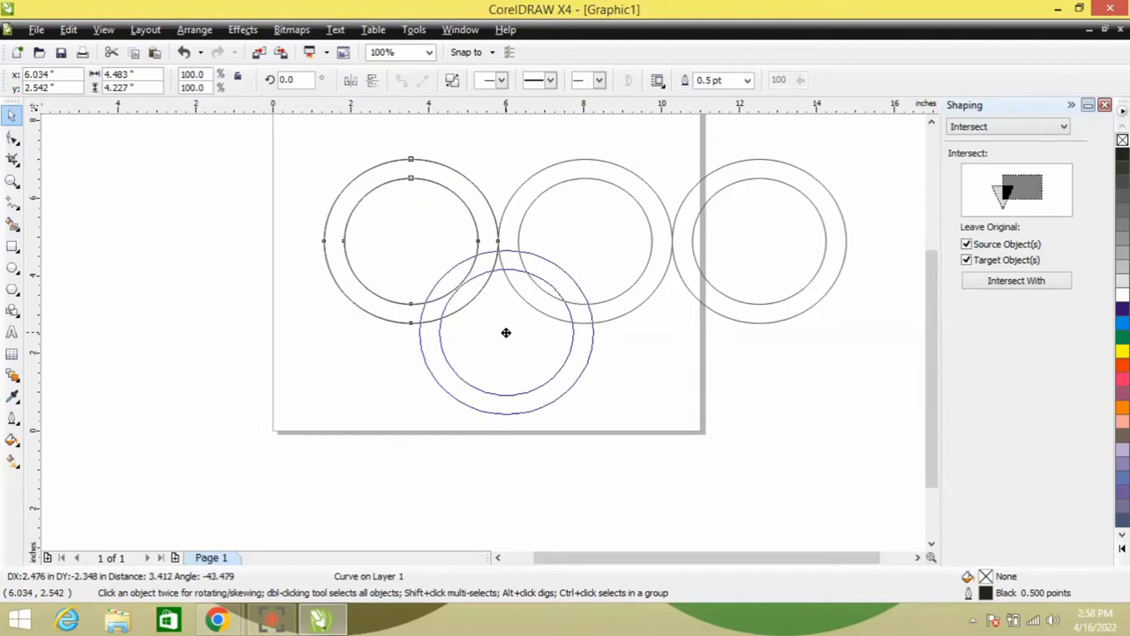
drag(505, 332, 501, 333)
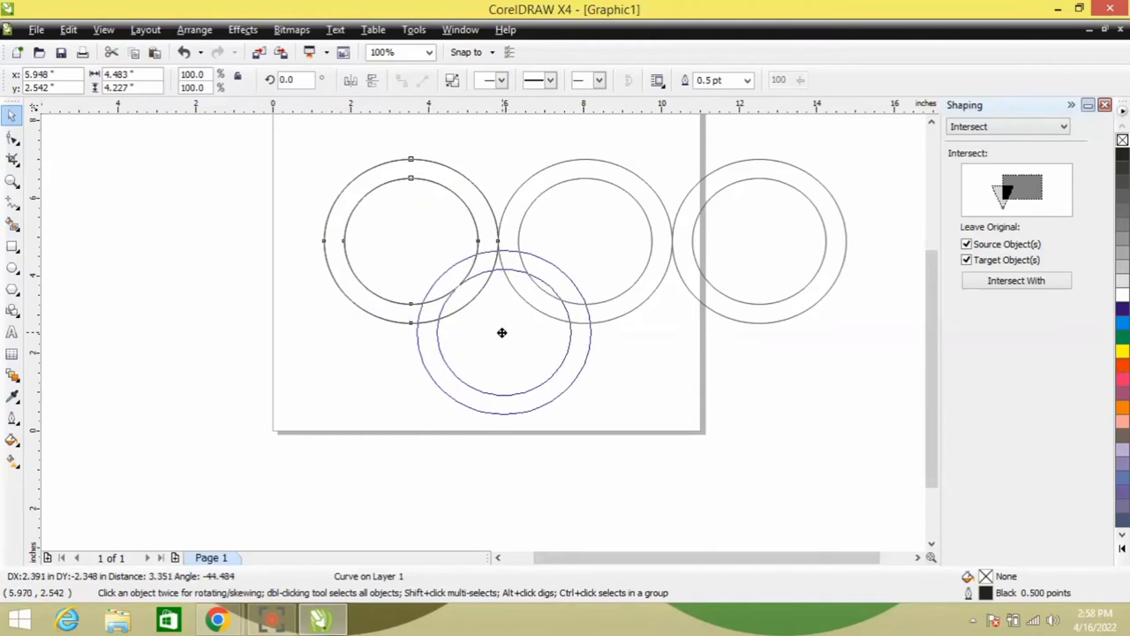
drag(501, 332, 488, 333)
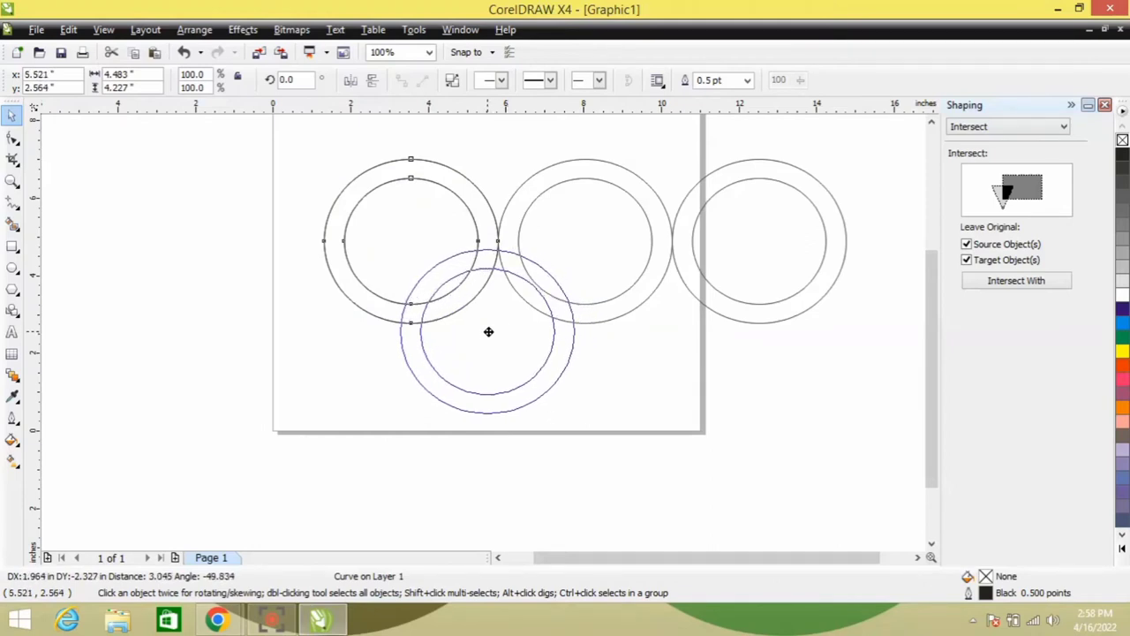
drag(487, 332, 534, 332)
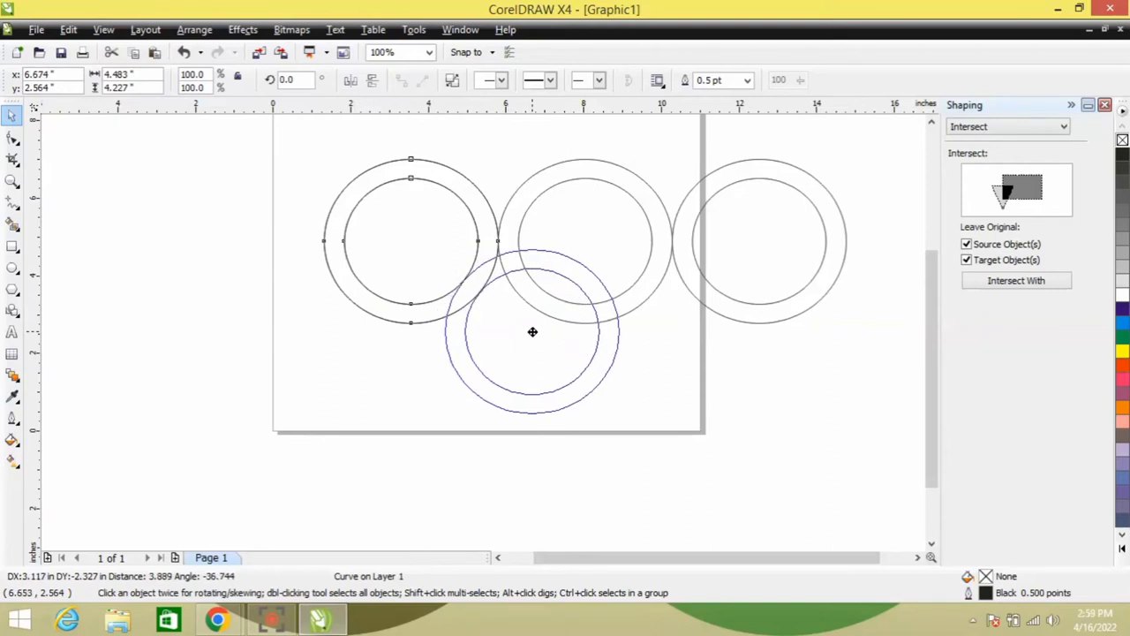
drag(533, 332, 502, 327)
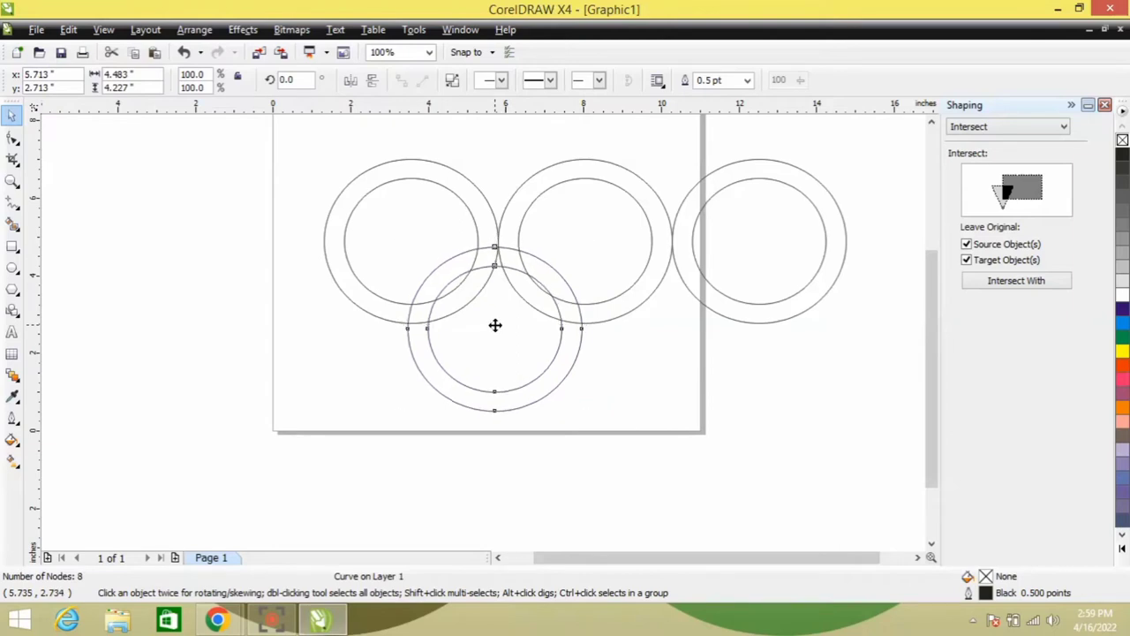
click(495, 327)
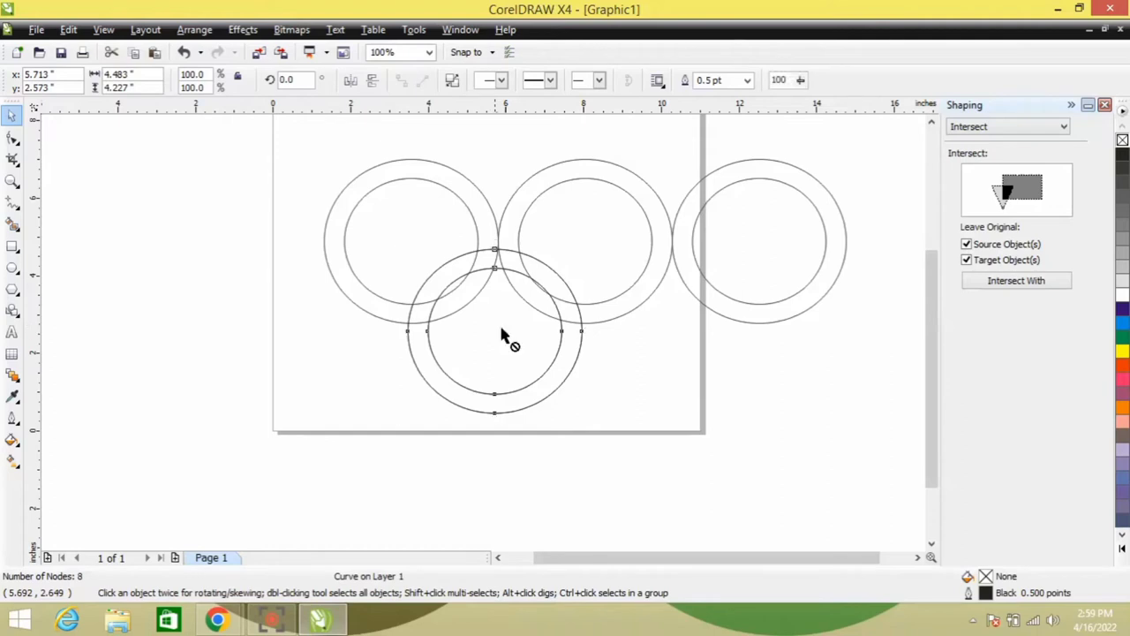
Step: Position the lower ring and fill the rings from the colour palette swatches
drag(495, 339, 674, 343)
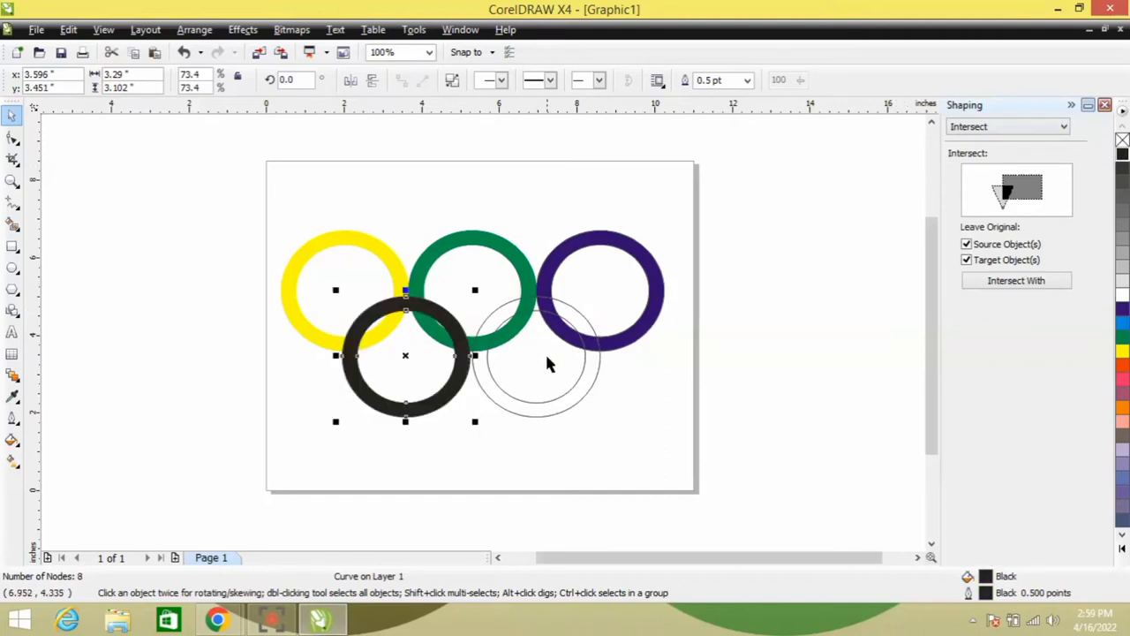
click(1123, 362)
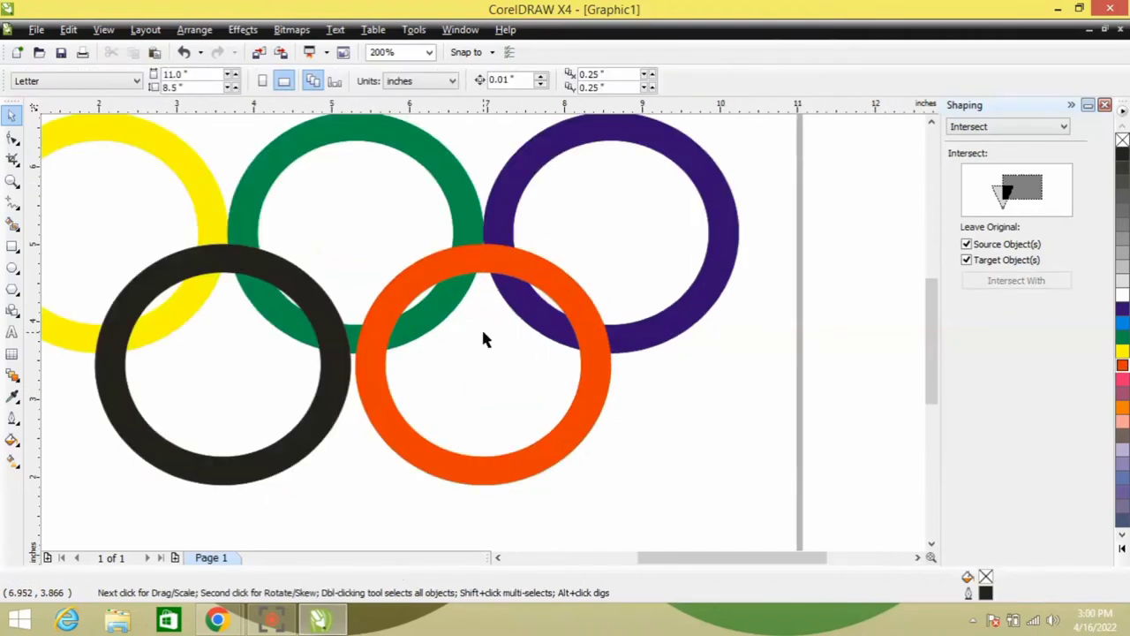
Step: Zoom in to 400% on the crossing of the yellow and black rings
click(427, 53)
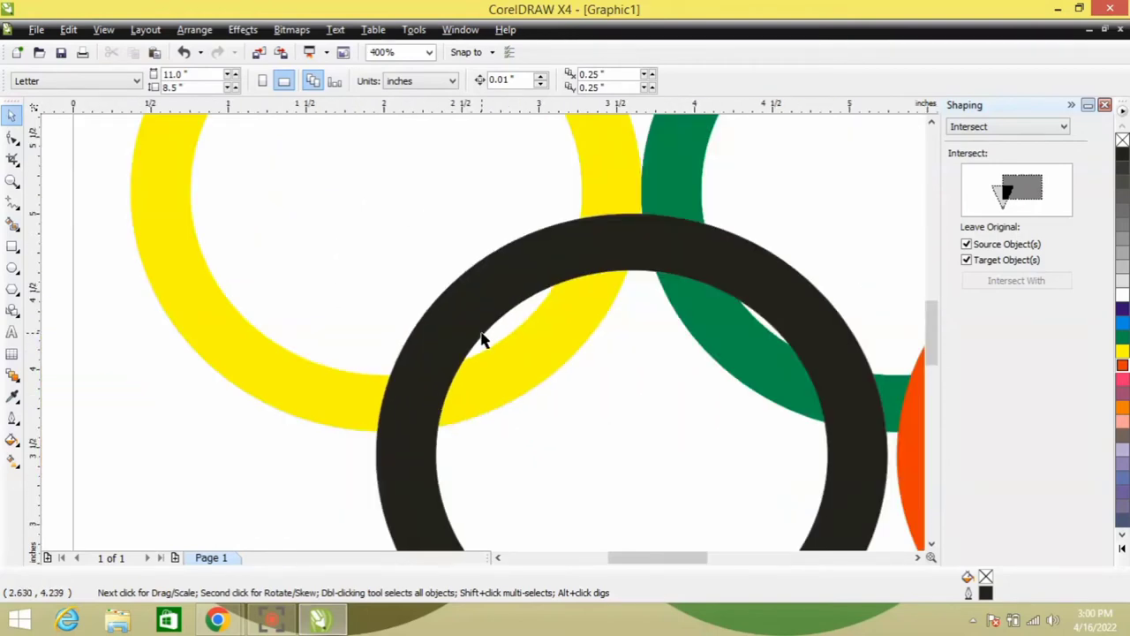
mouse_move(456, 370)
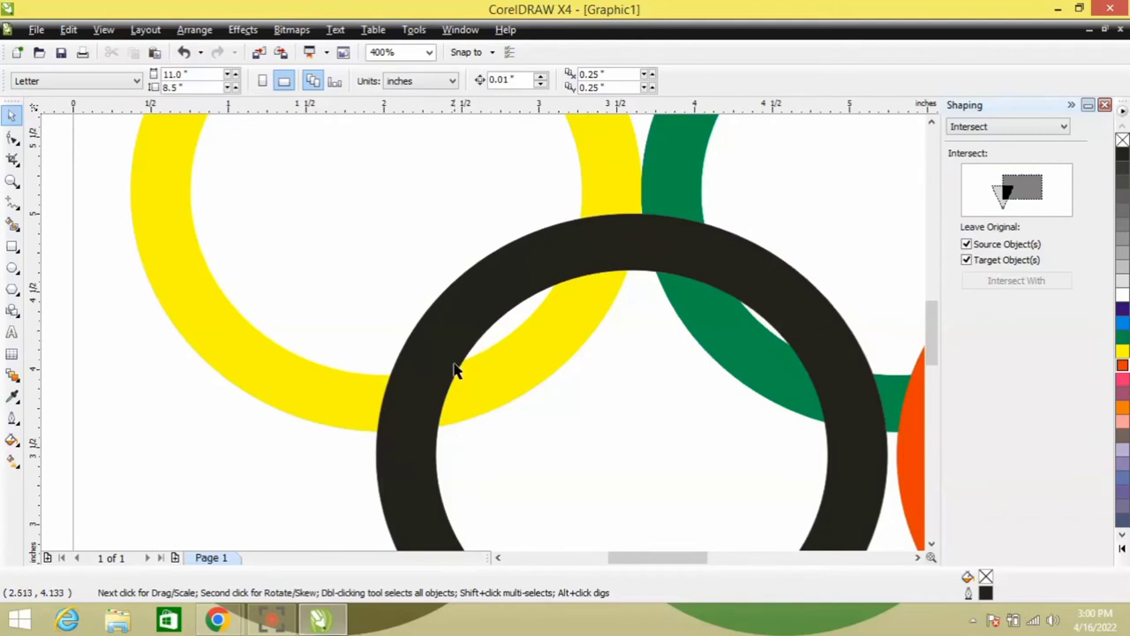
mouse_move(427, 382)
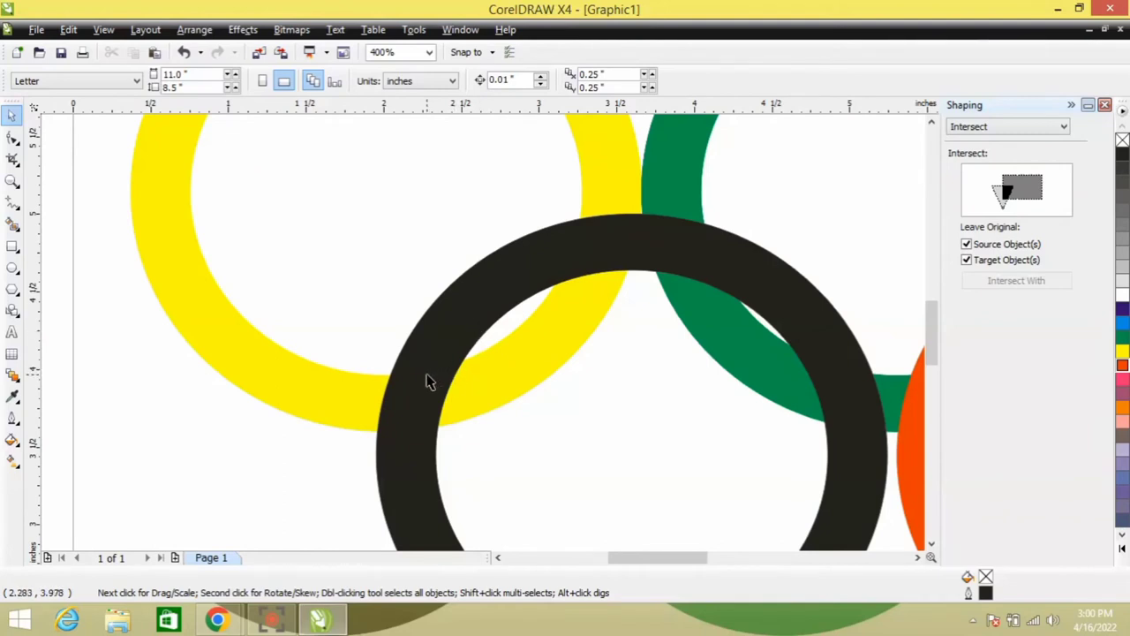
mouse_move(308, 413)
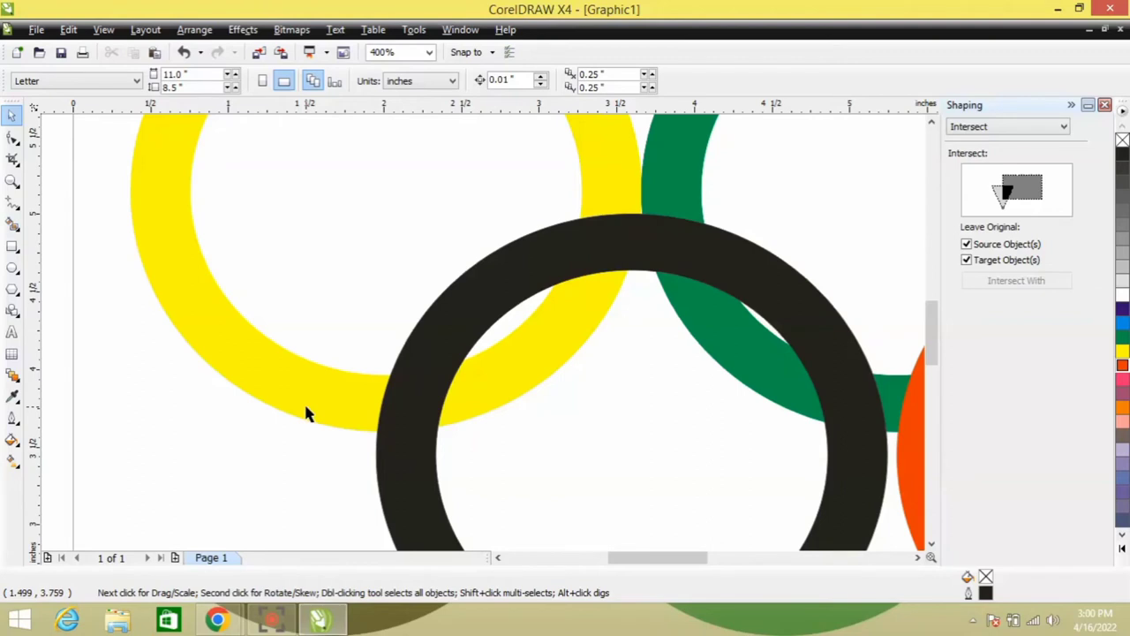
mouse_move(469, 307)
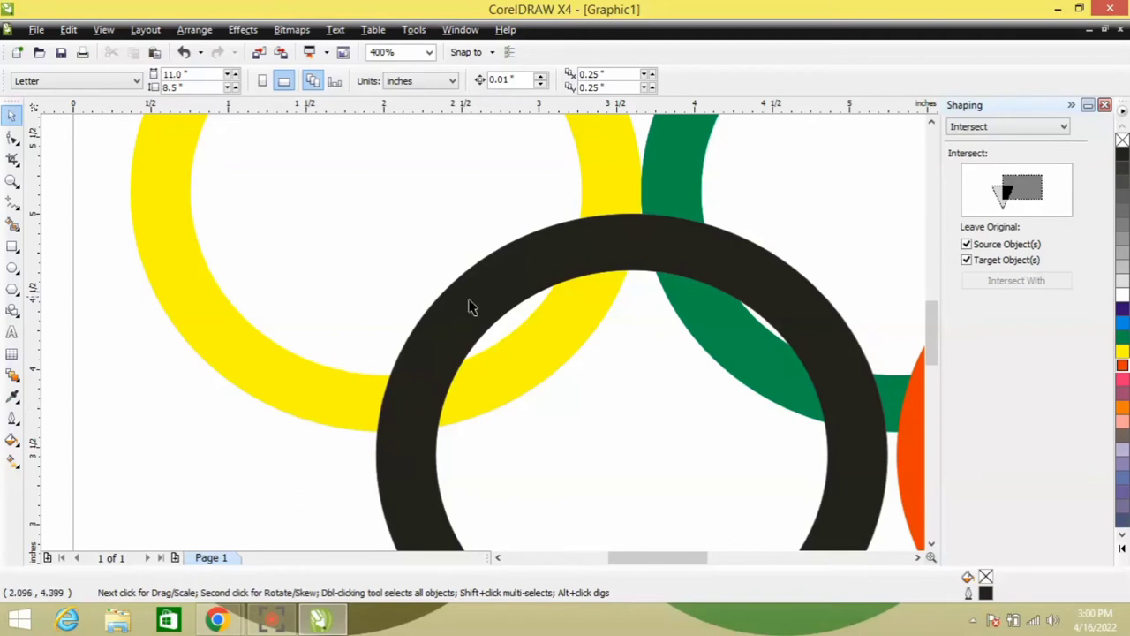
mouse_move(509, 424)
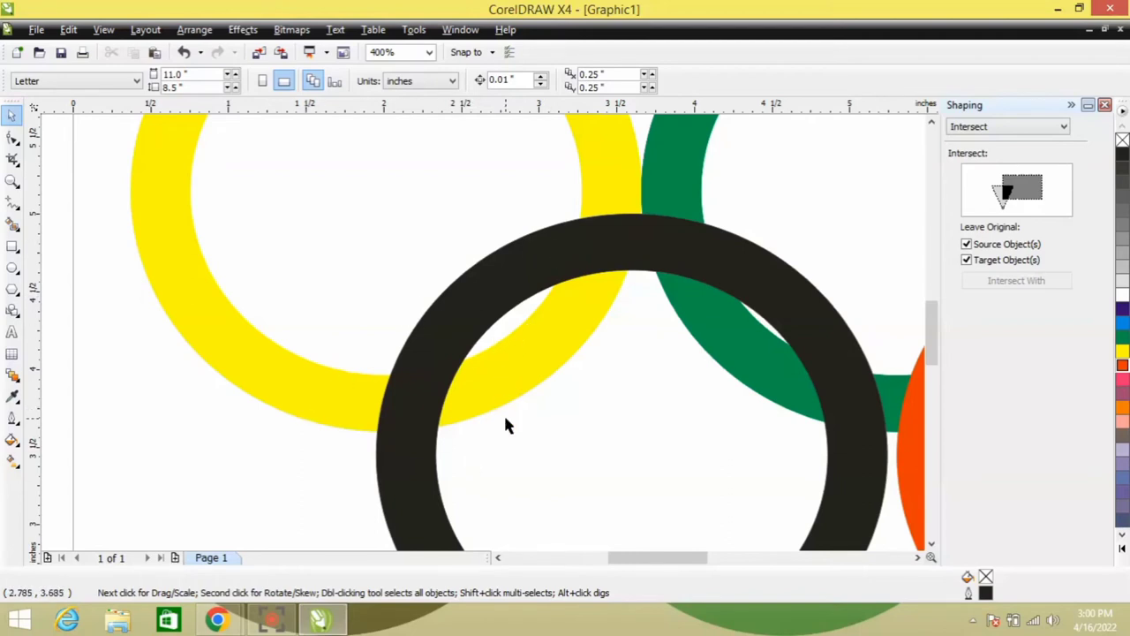
mouse_move(488, 425)
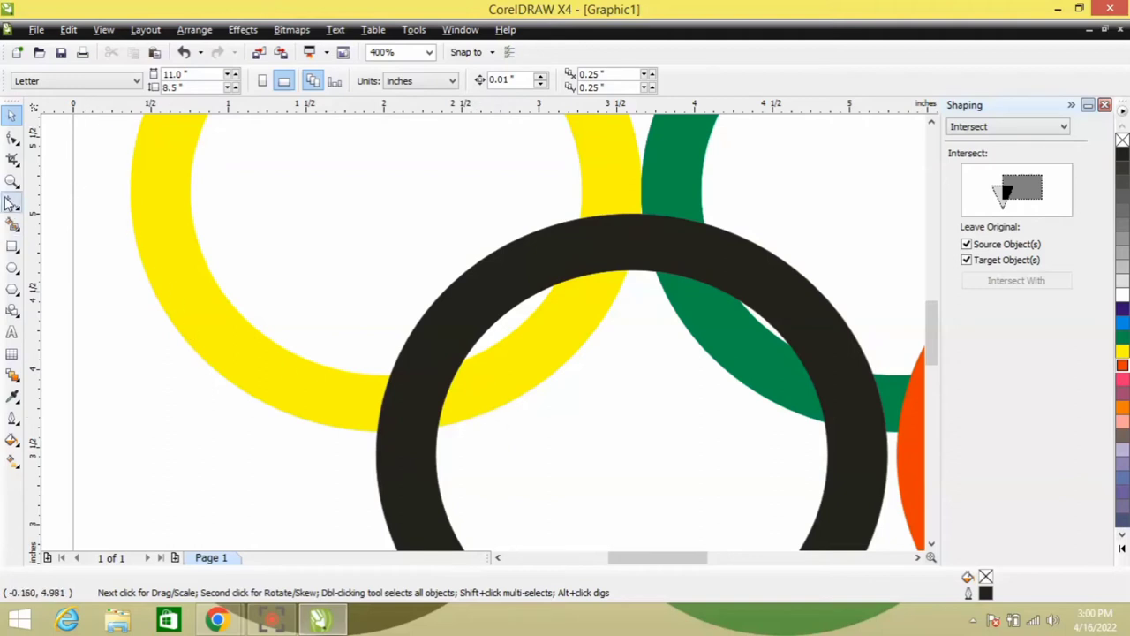
Step: Draw a closed four-sided Bezier shape over the yellow/black crossing and go to Arrange
click(12, 203)
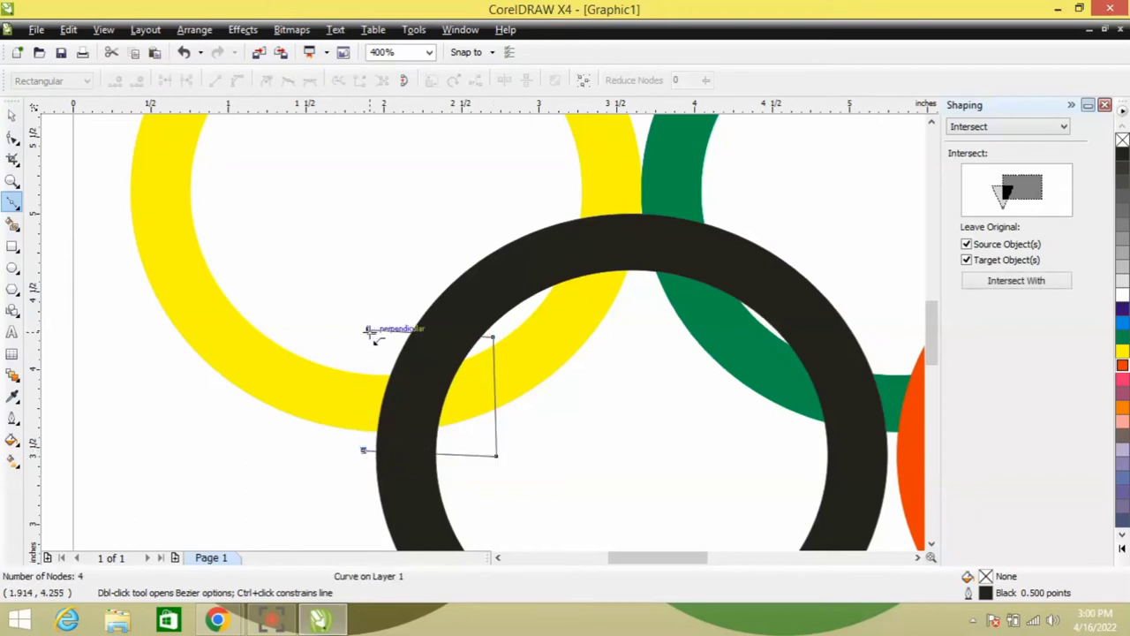
click(12, 115)
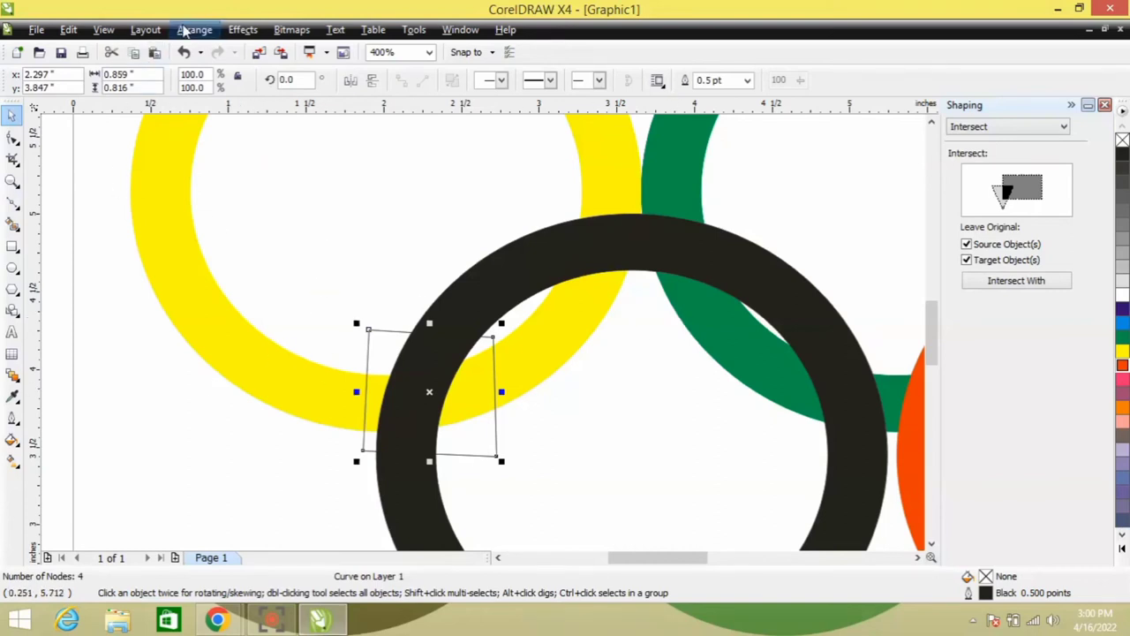
click(195, 29)
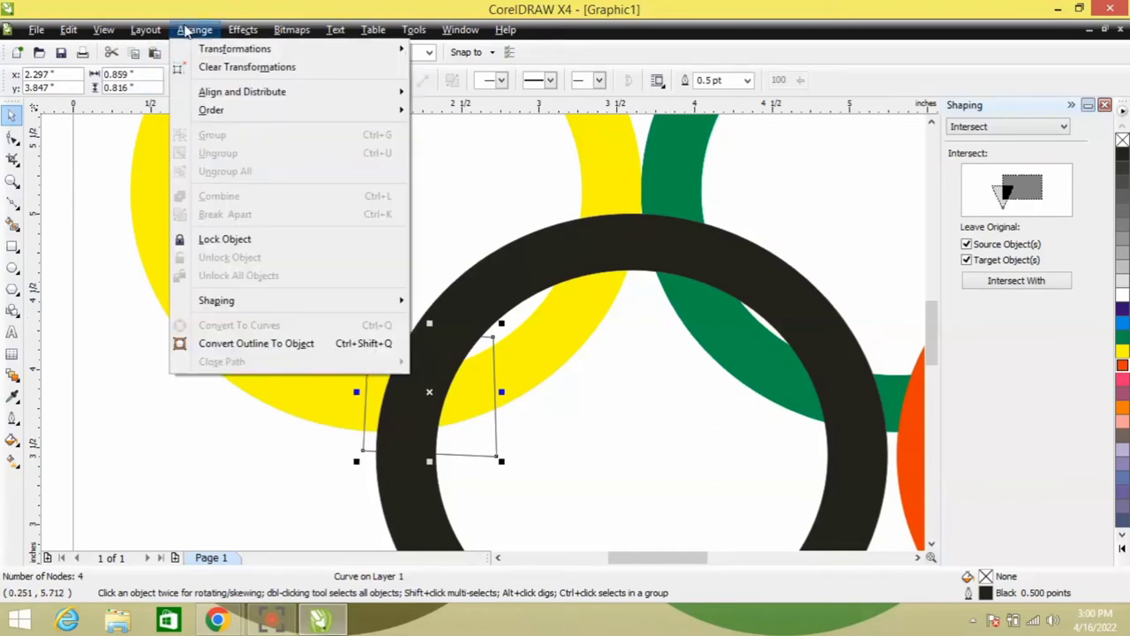
mouse_move(216, 300)
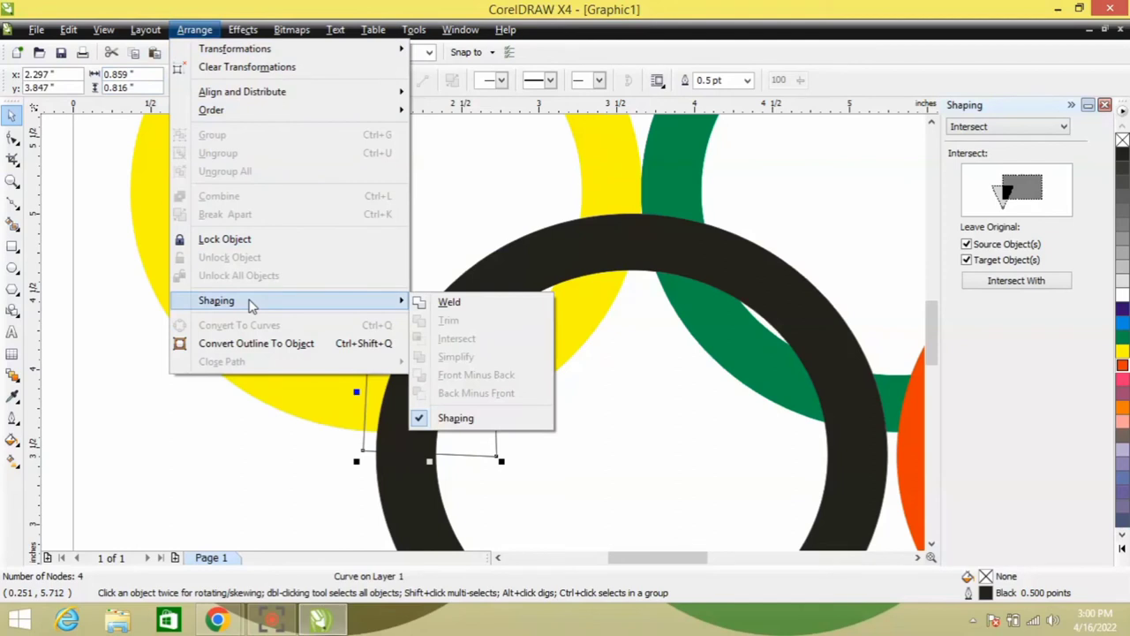
mouse_move(455, 416)
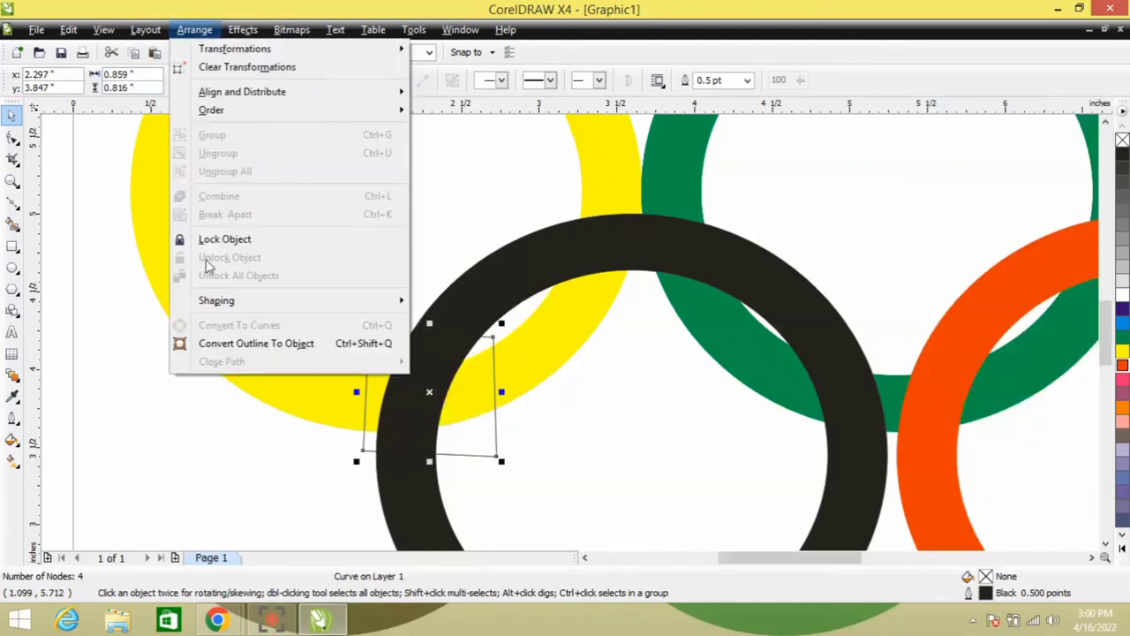
mouse_move(215, 300)
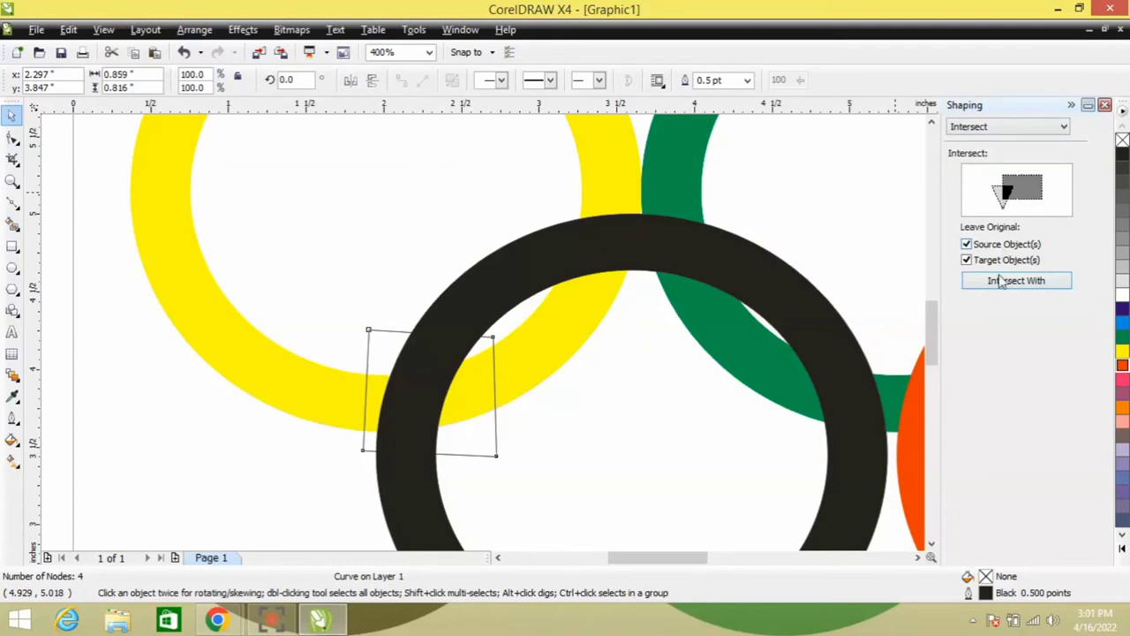
mouse_move(993, 262)
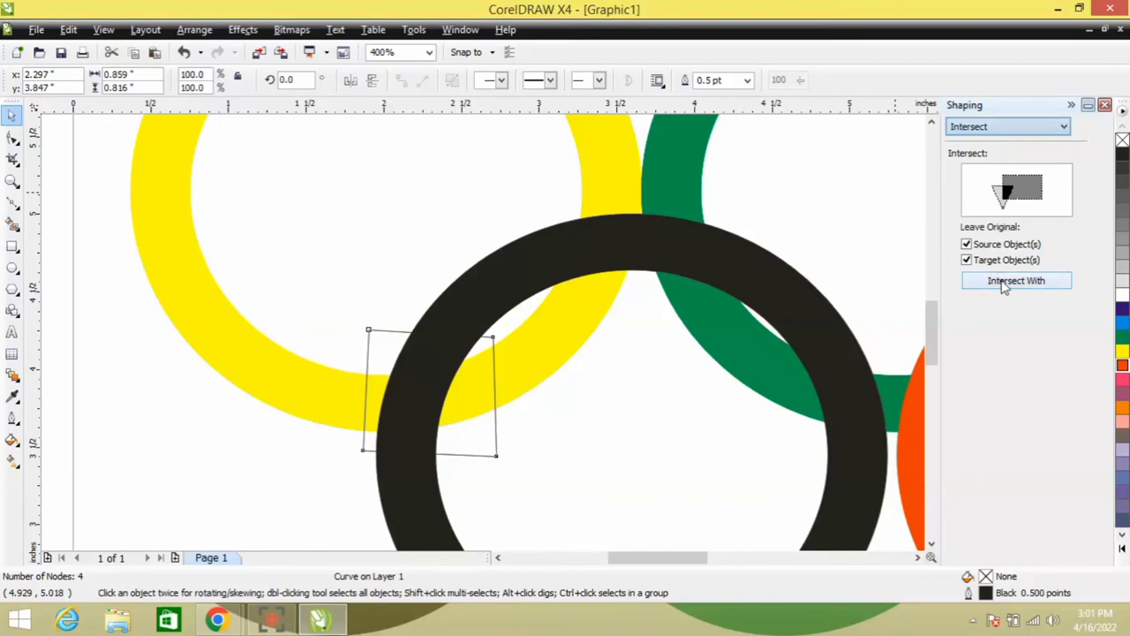
Step: Intersect the drawn shape with the yellow ring so yellow covers black at the lower crossing
click(1016, 280)
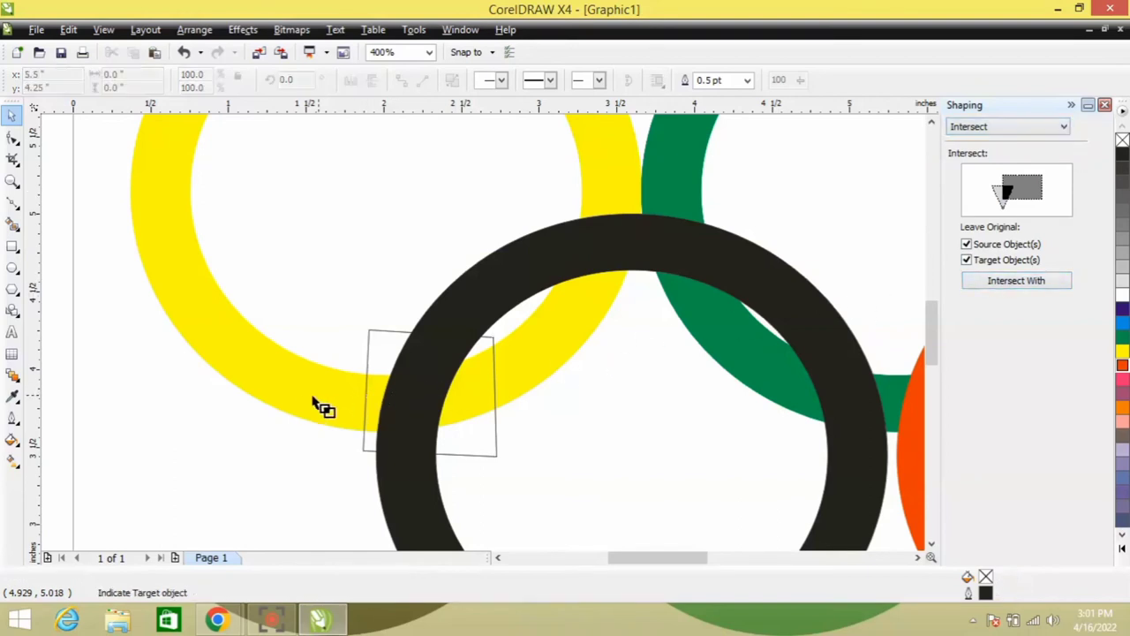
mouse_move(299, 404)
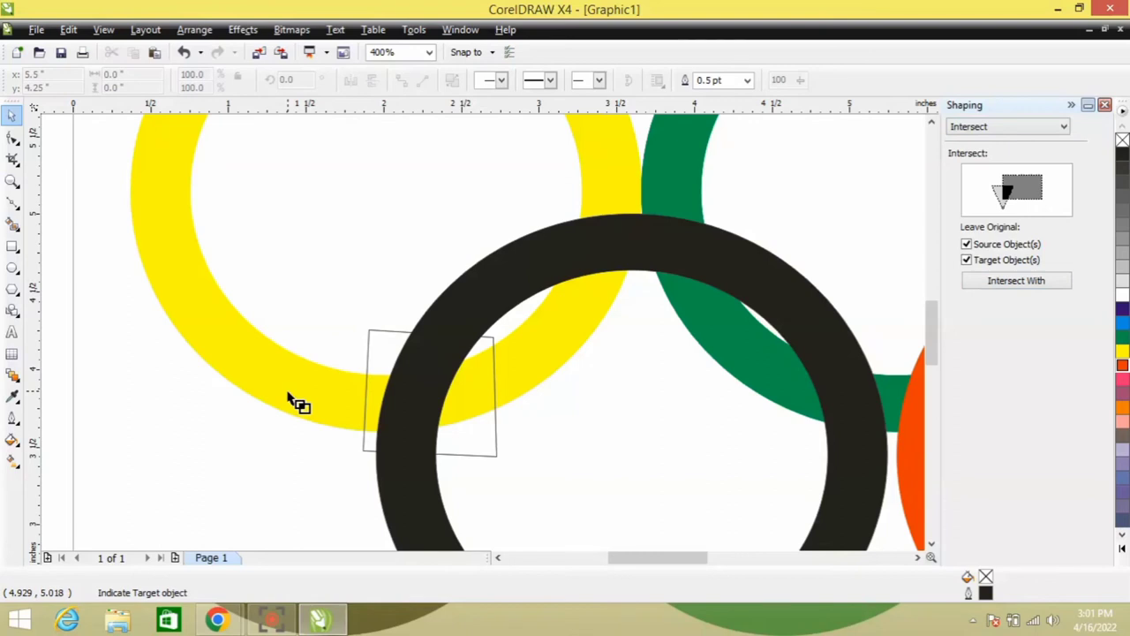
click(427, 388)
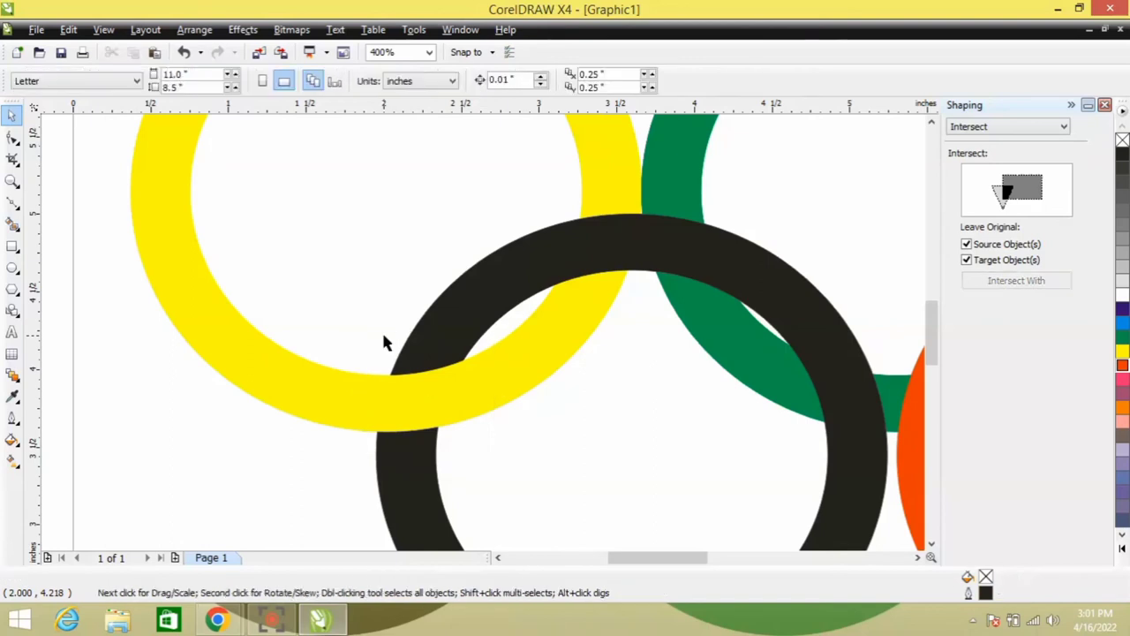
Step: Start intersecting the shape drawn over the green/black overlap, awaiting the green ring as target
scroll(right, 3)
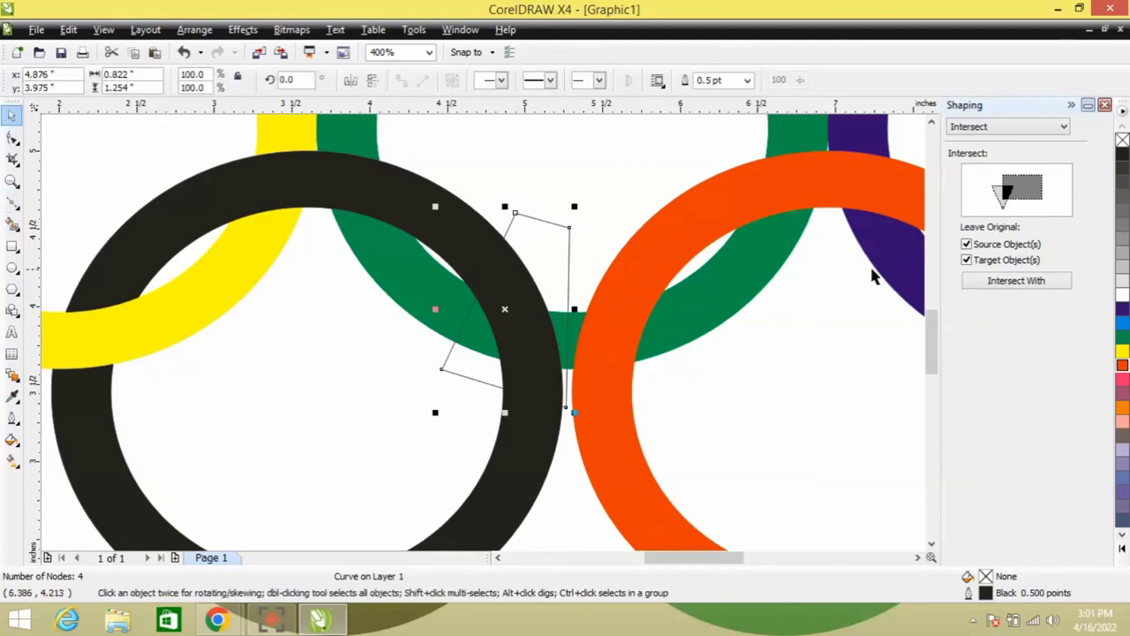
click(1015, 279)
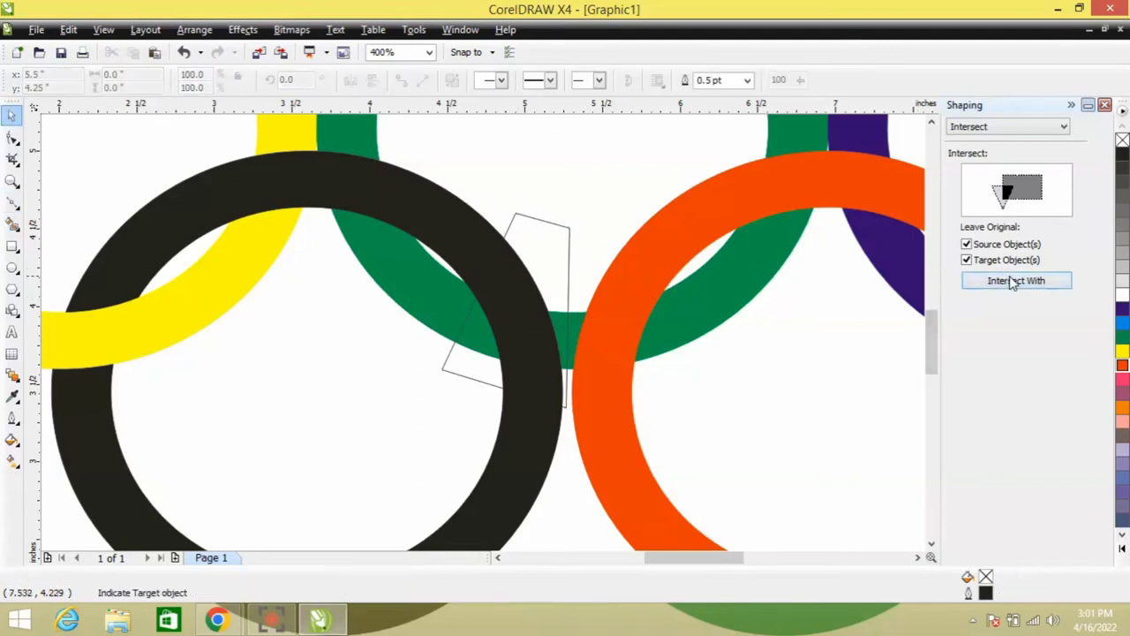
mouse_move(407, 281)
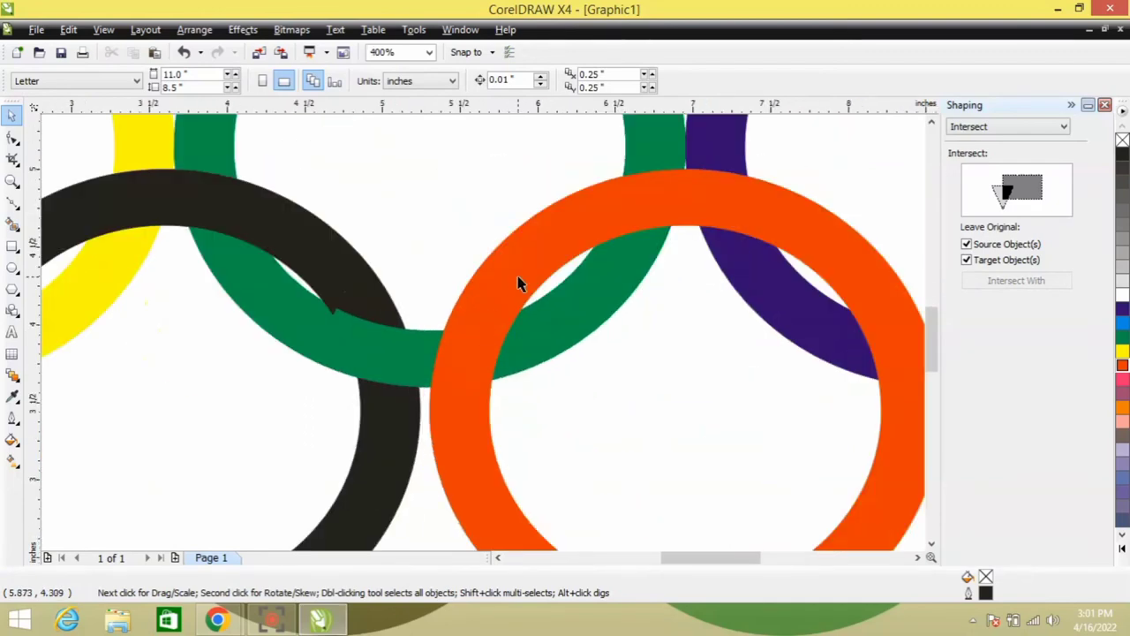
Step: Draw a Bezier triangle over the green/red crossing and intersect it with the chosen ring
click(431, 53)
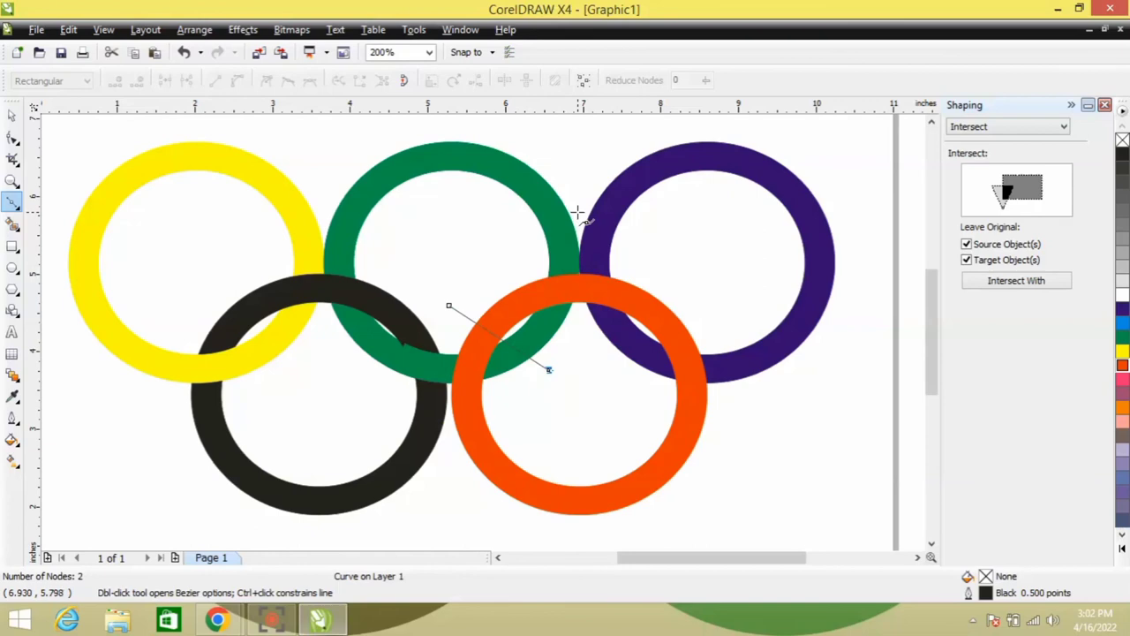
click(579, 215)
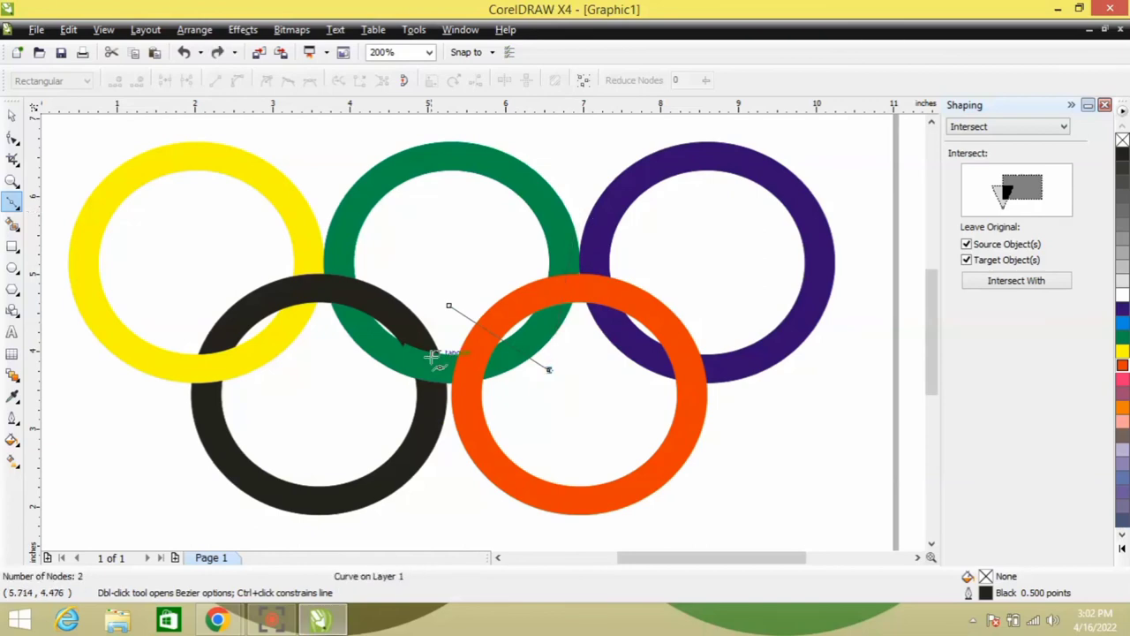
click(452, 457)
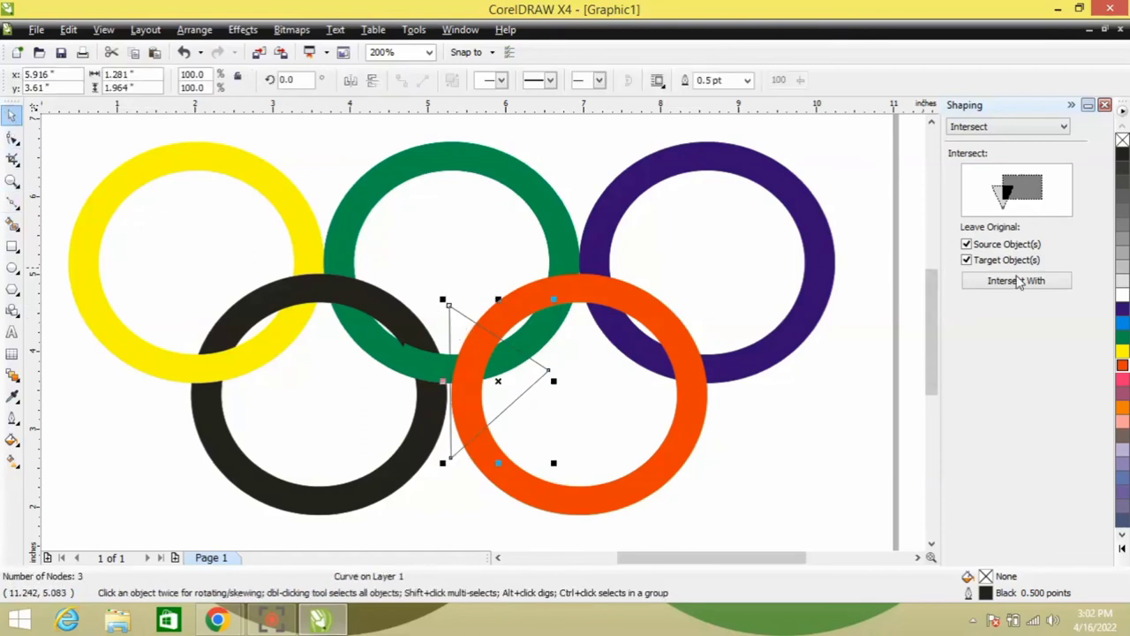
click(1016, 279)
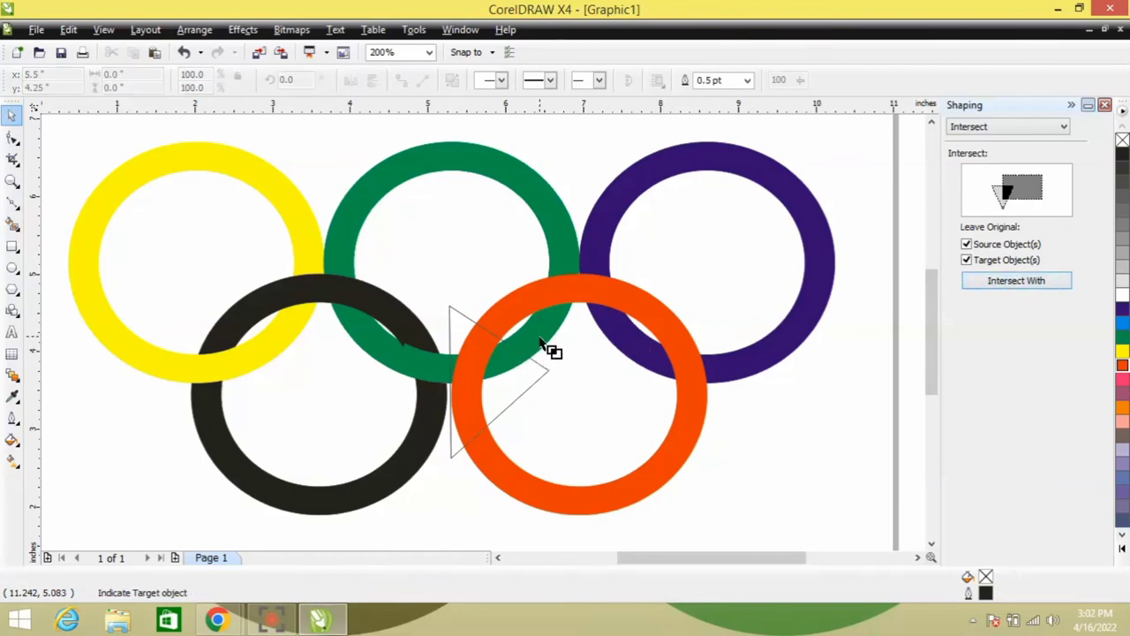
click(491, 362)
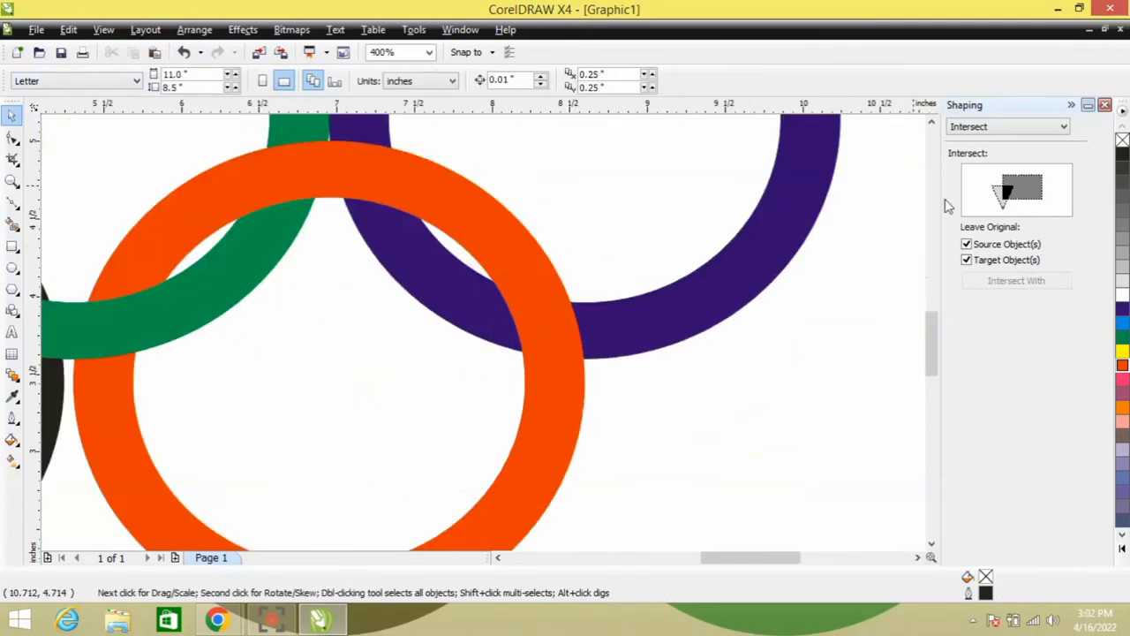
mouse_move(15, 220)
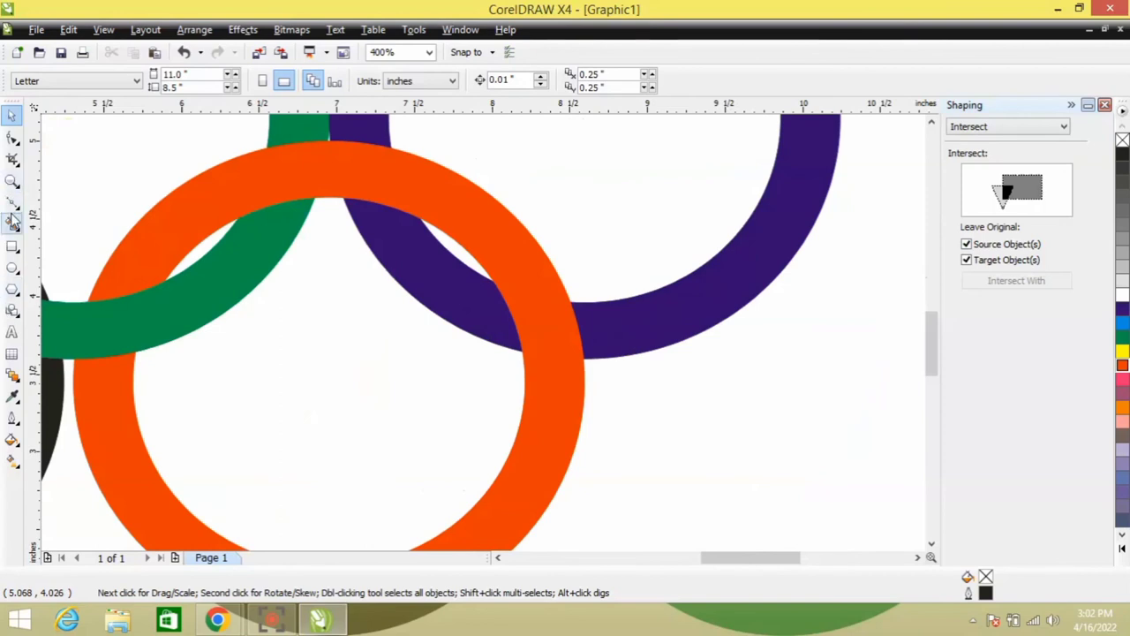
Step: Pick the Bezier tool to start the weave shape at the red/blue crossing
click(13, 203)
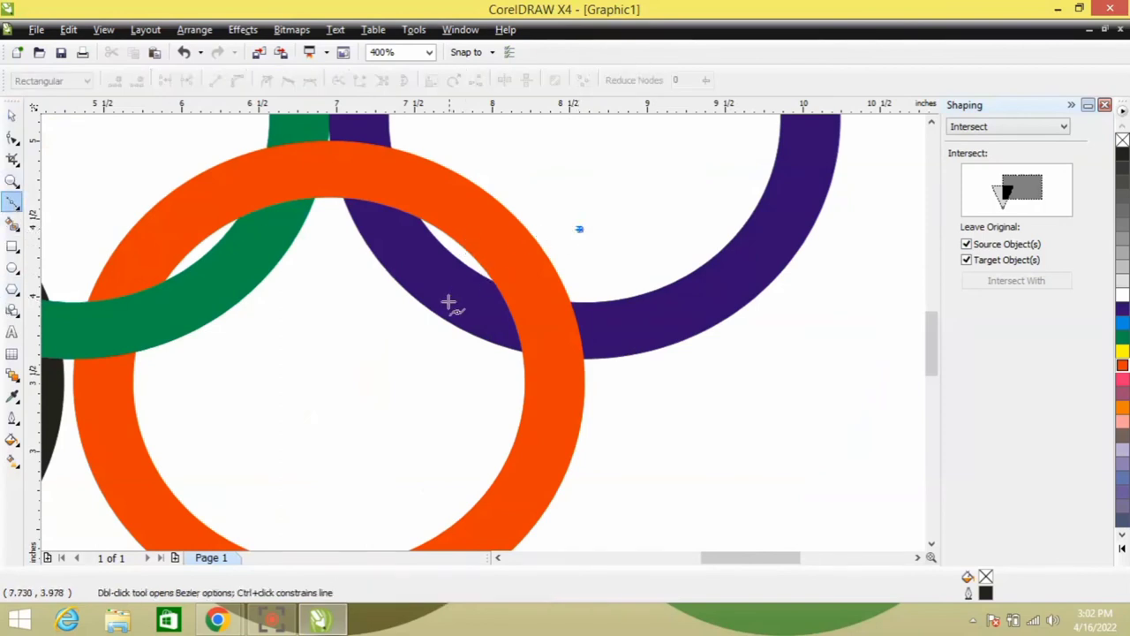